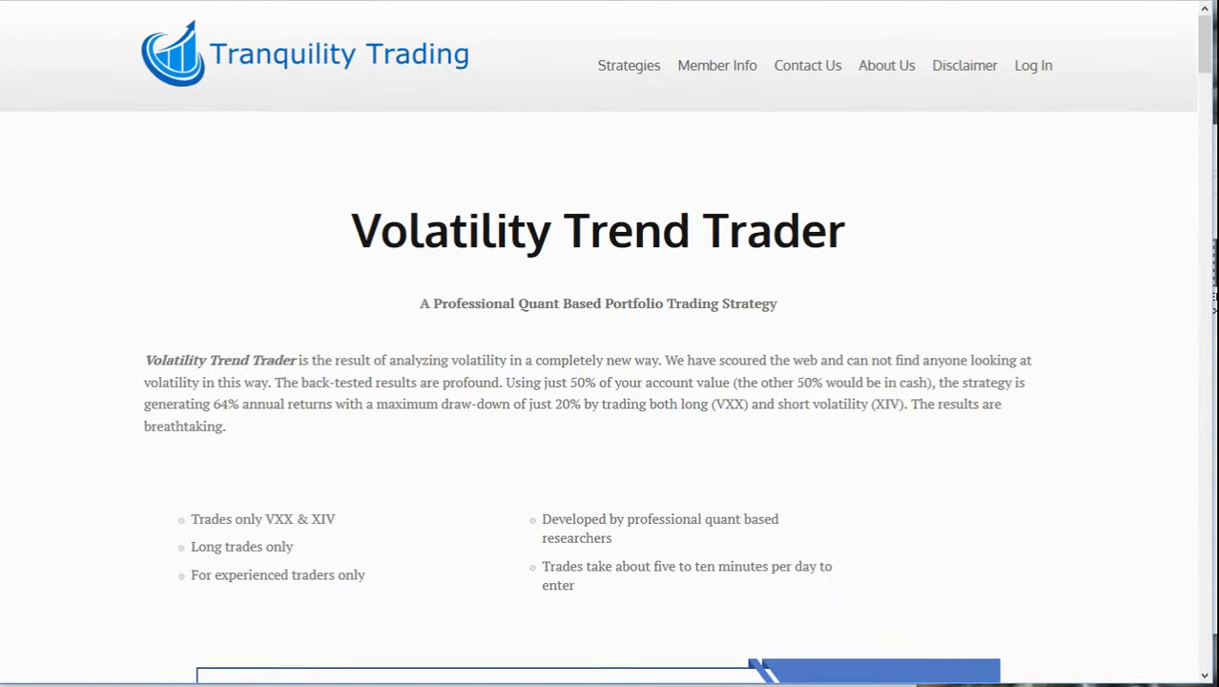
# Scroll down to the Portfolio 1 - XIV/VXX Portfolio and Trades Statistics
pyautogui.scroll(-3)
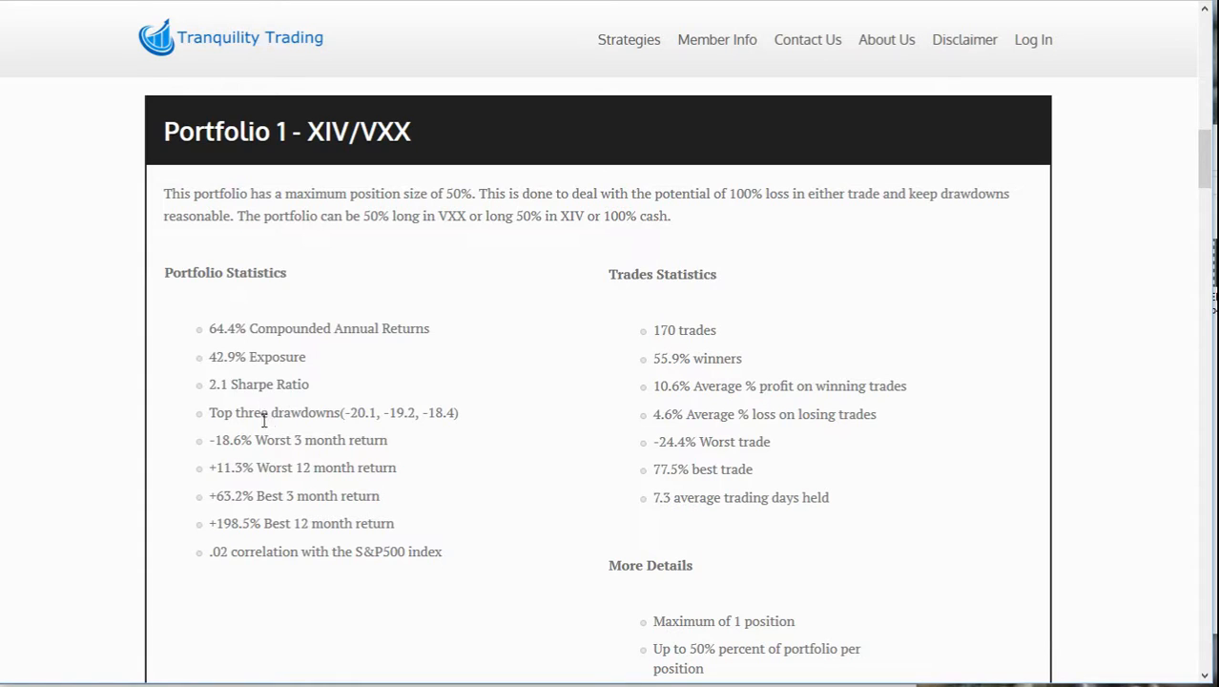
pyautogui.moveTo(401, 421)
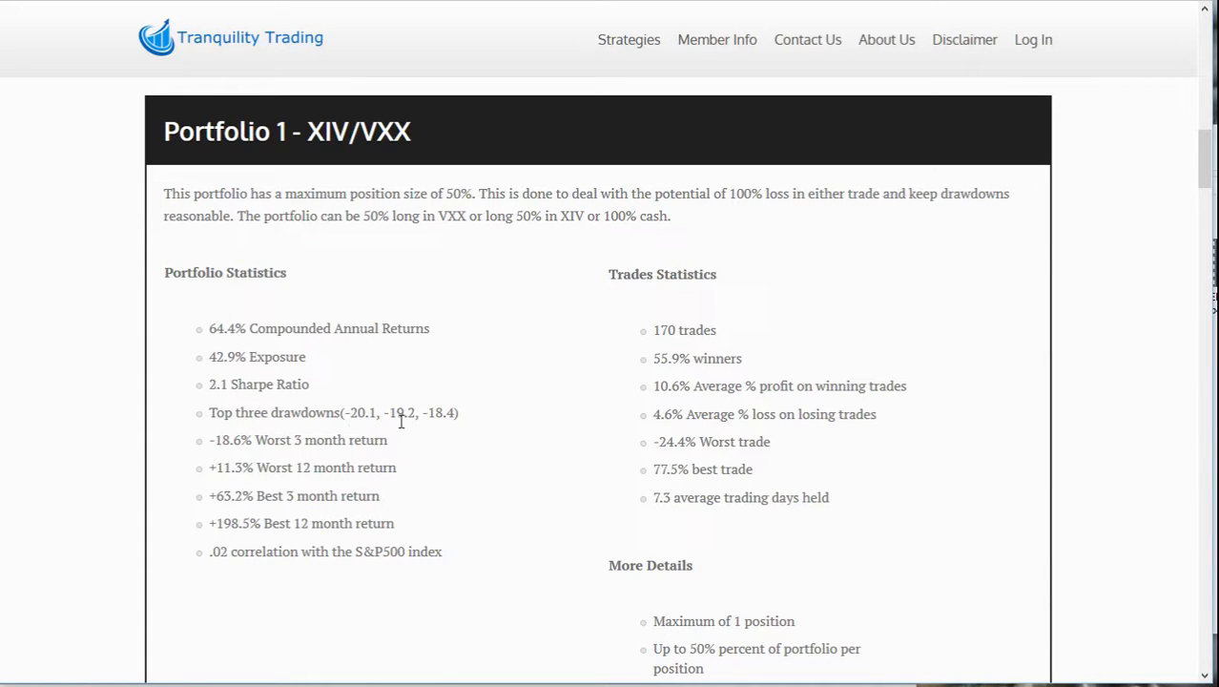
pyautogui.moveTo(439, 422)
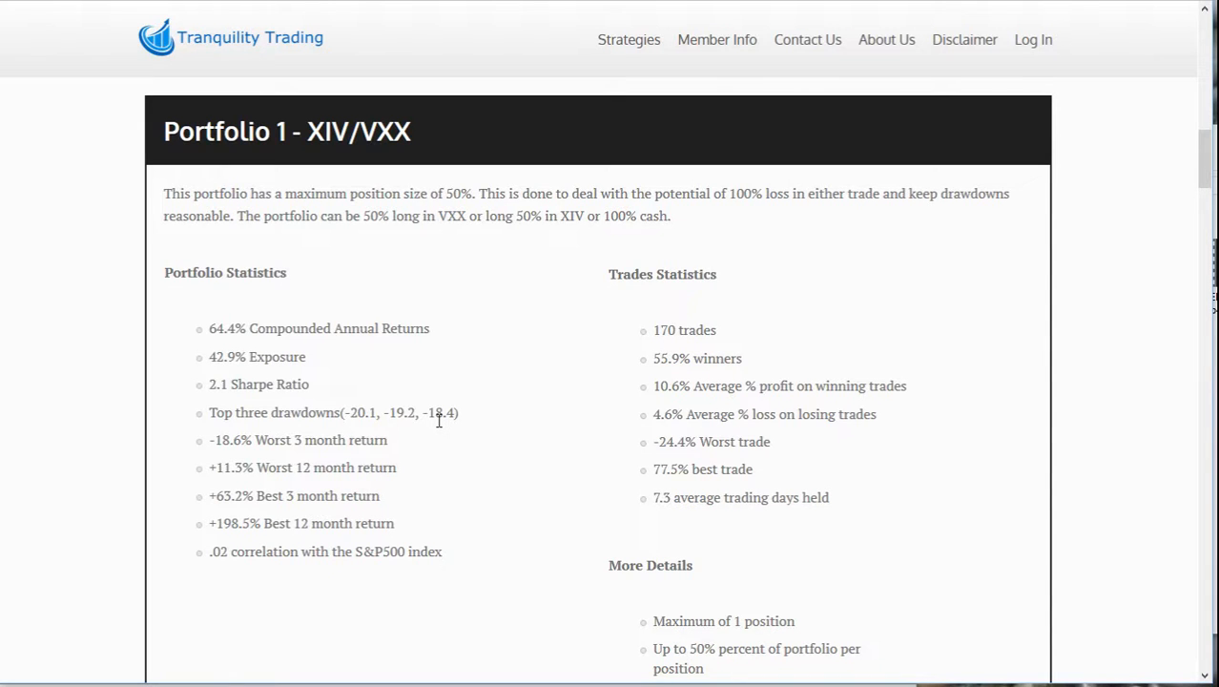
# Scroll through Portfolio 1's Equity Curve and Monthly Returns, then past the testimonial to Portfolio 2 - VXX Only
pyautogui.scroll(-3)
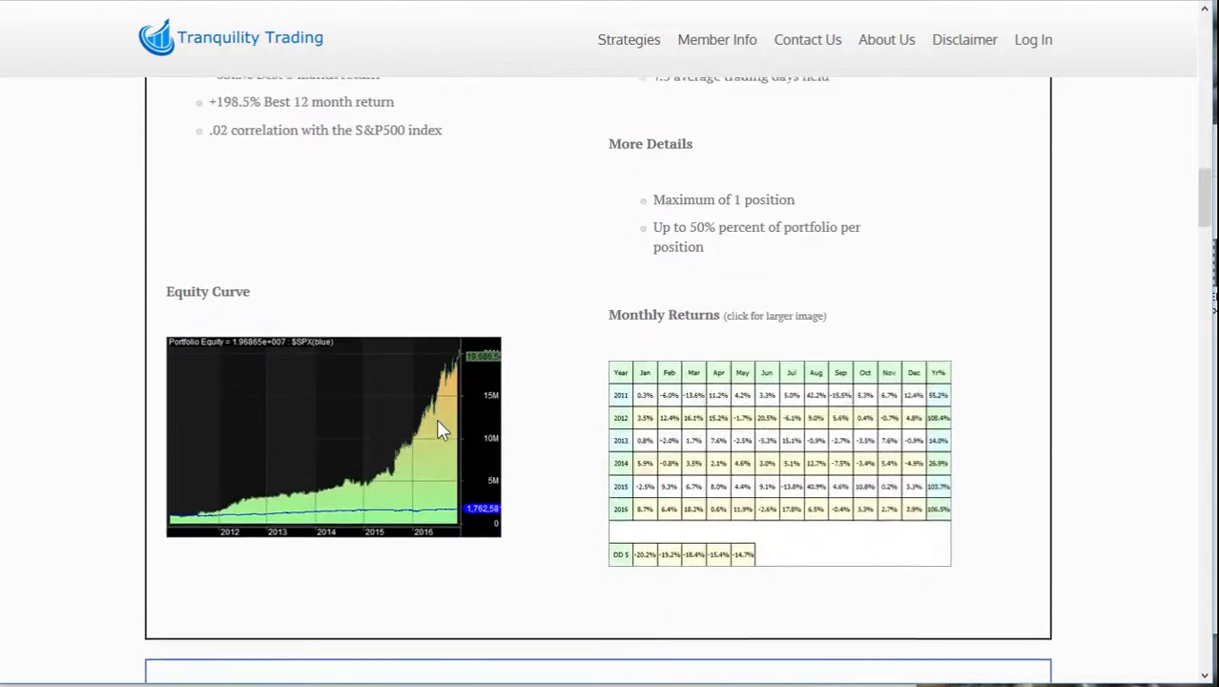
pyautogui.scroll(-3)
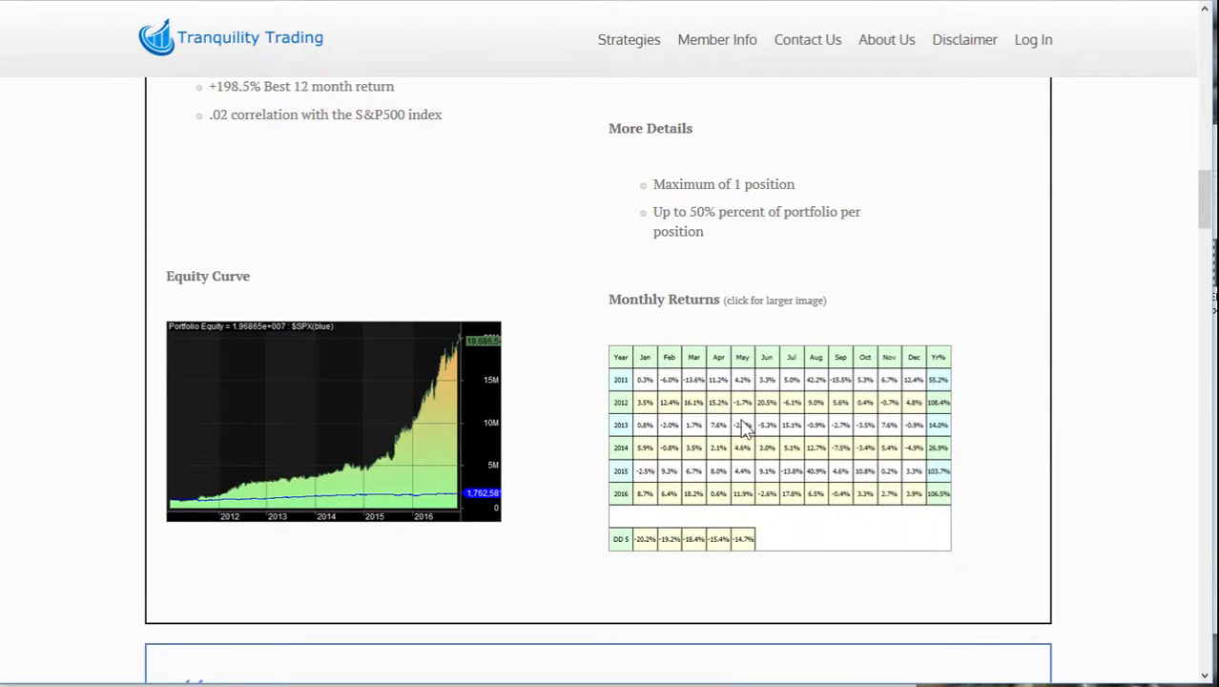
pyautogui.moveTo(784, 561)
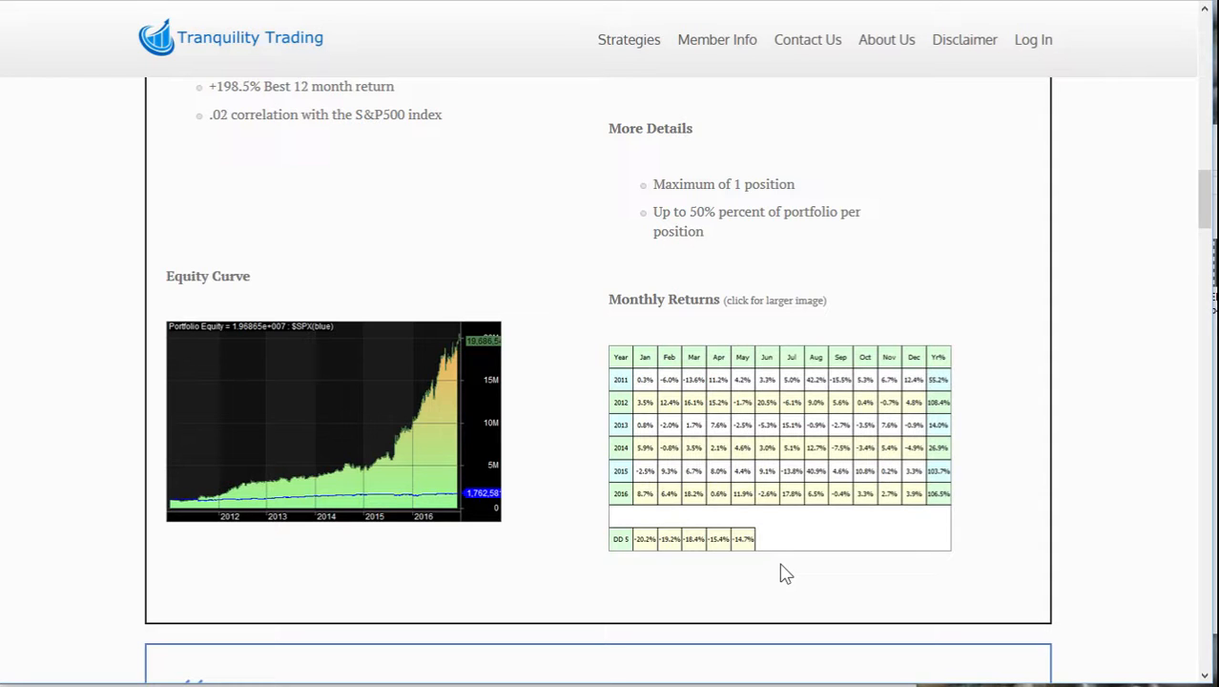
pyautogui.moveTo(825, 542)
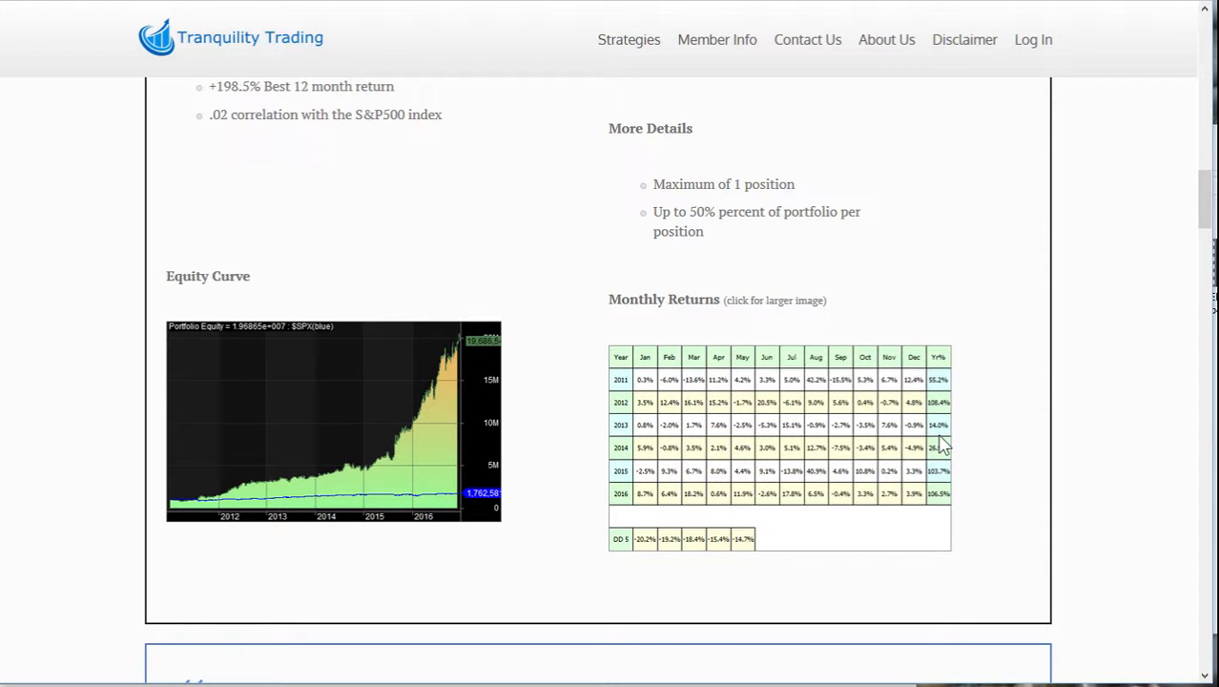
pyautogui.moveTo(914, 414)
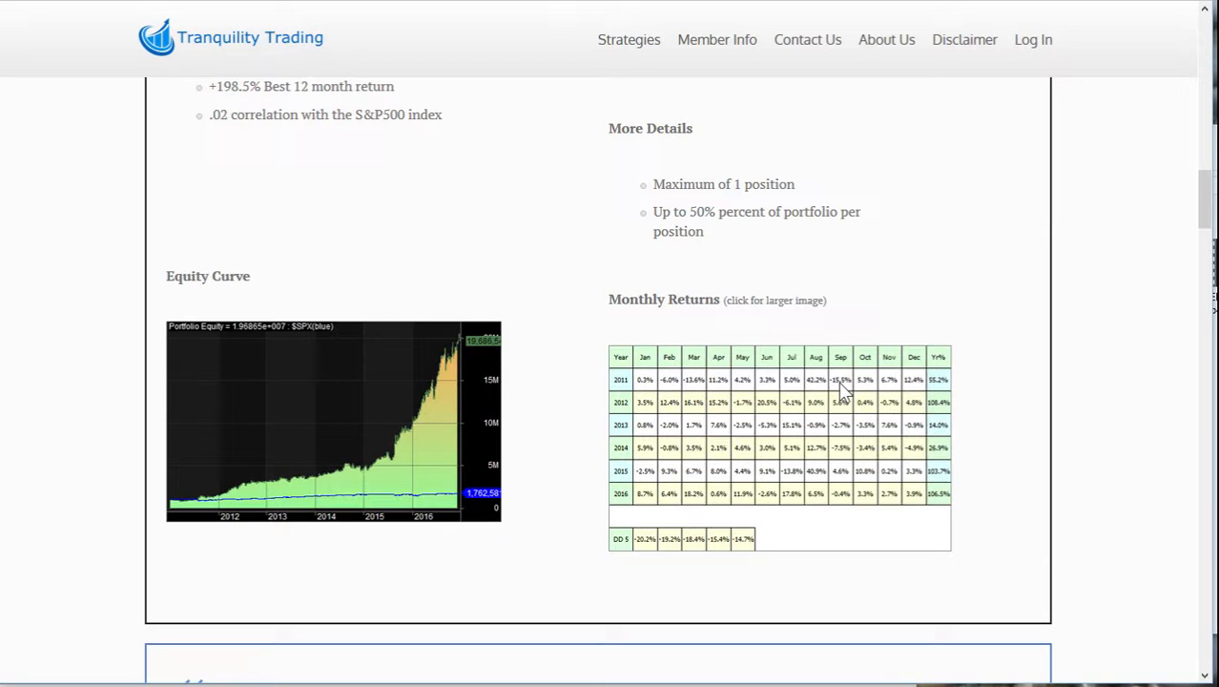
pyautogui.scroll(-3)
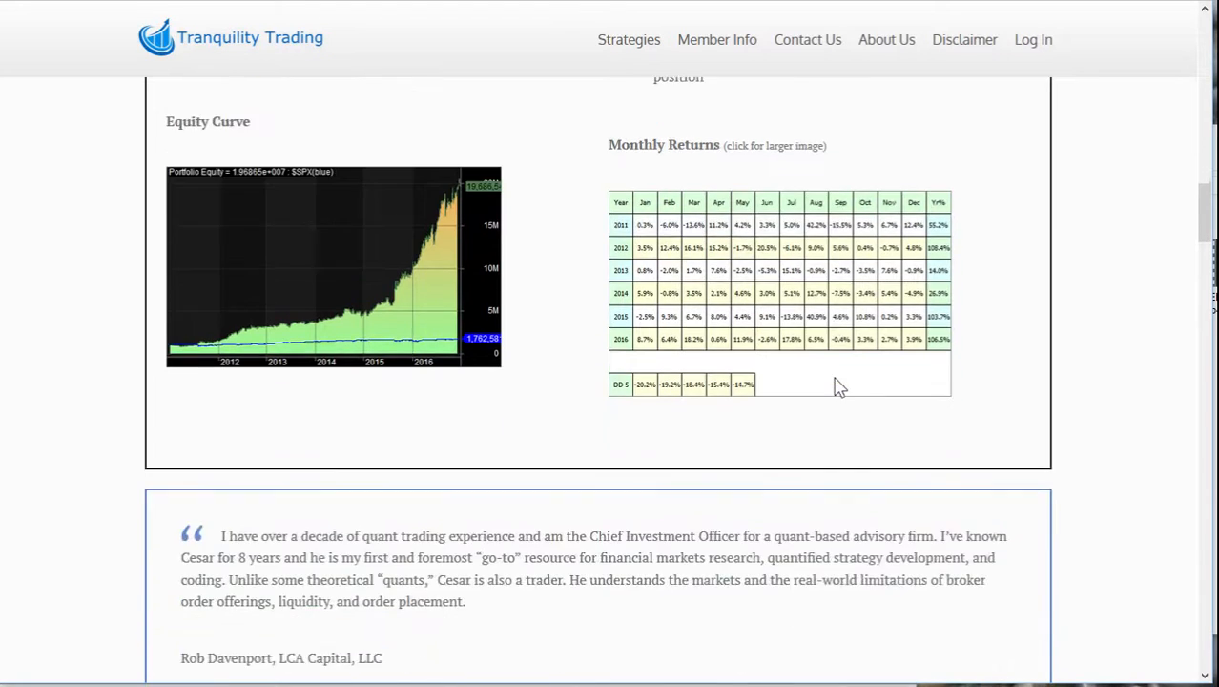
pyautogui.scroll(3)
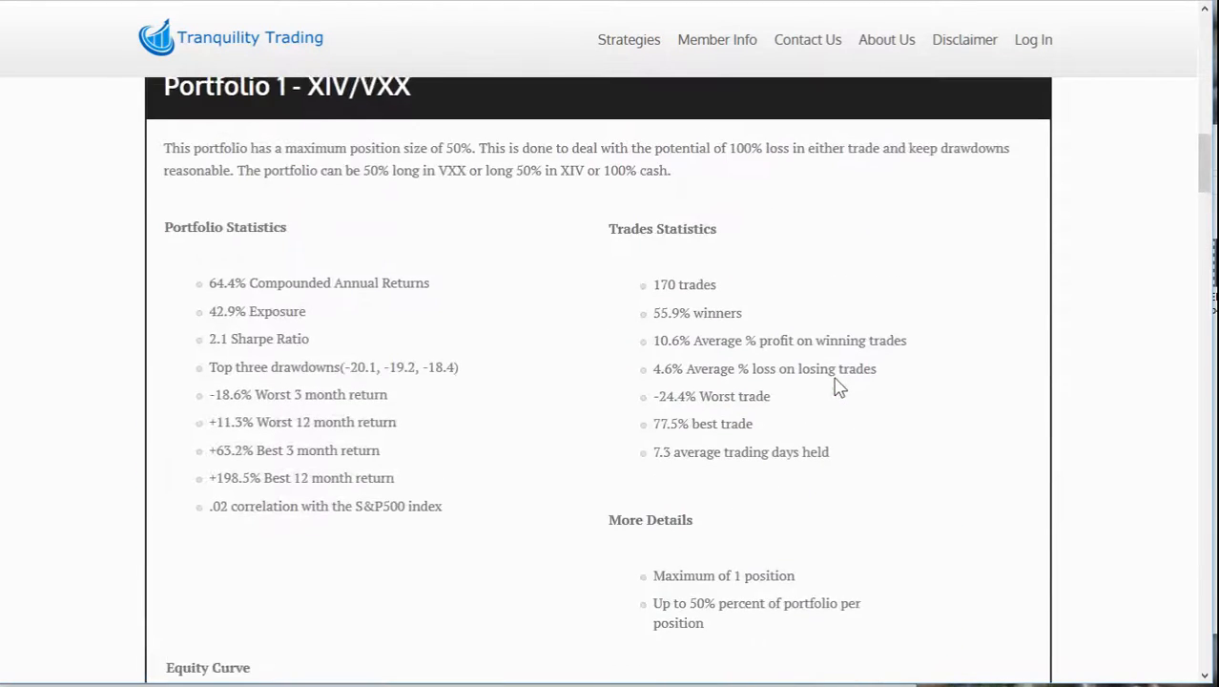
pyautogui.scroll(3)
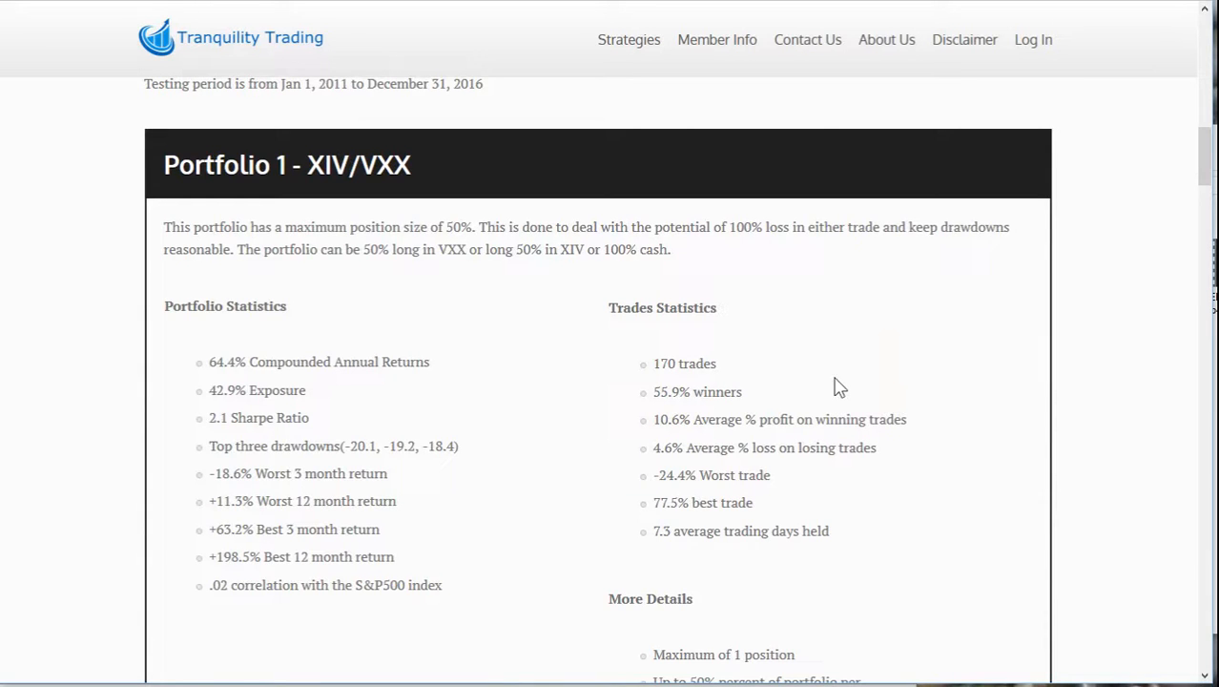
pyautogui.scroll(-3)
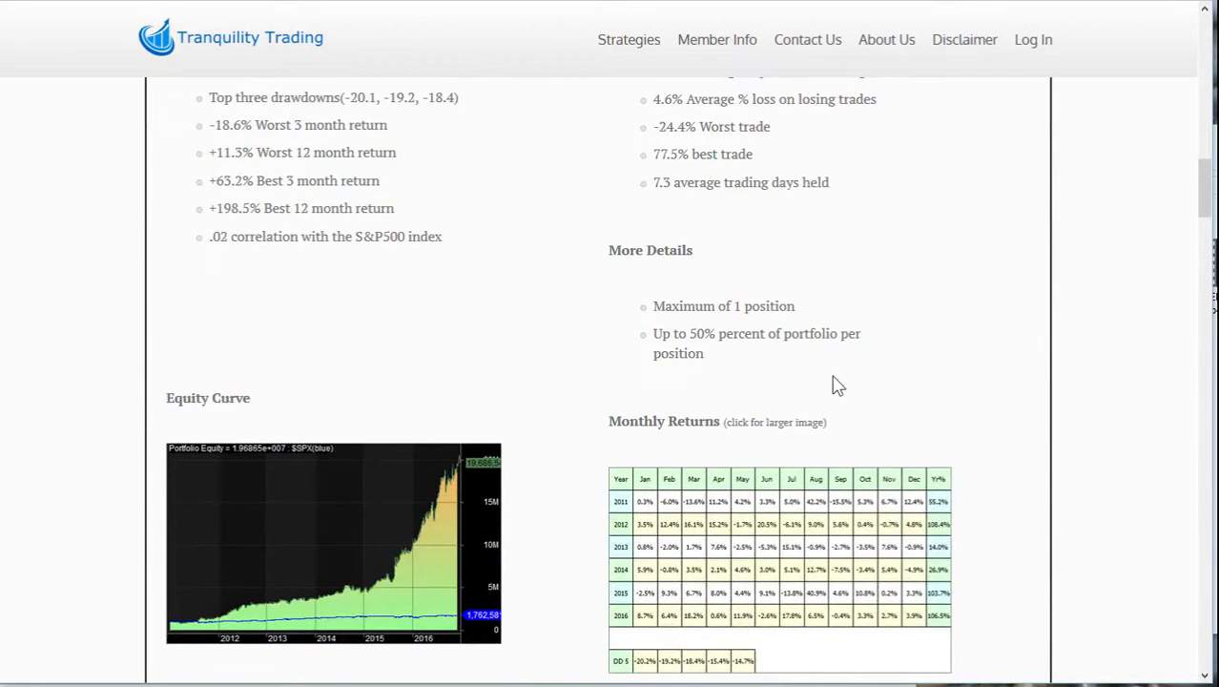
pyautogui.scroll(-3)
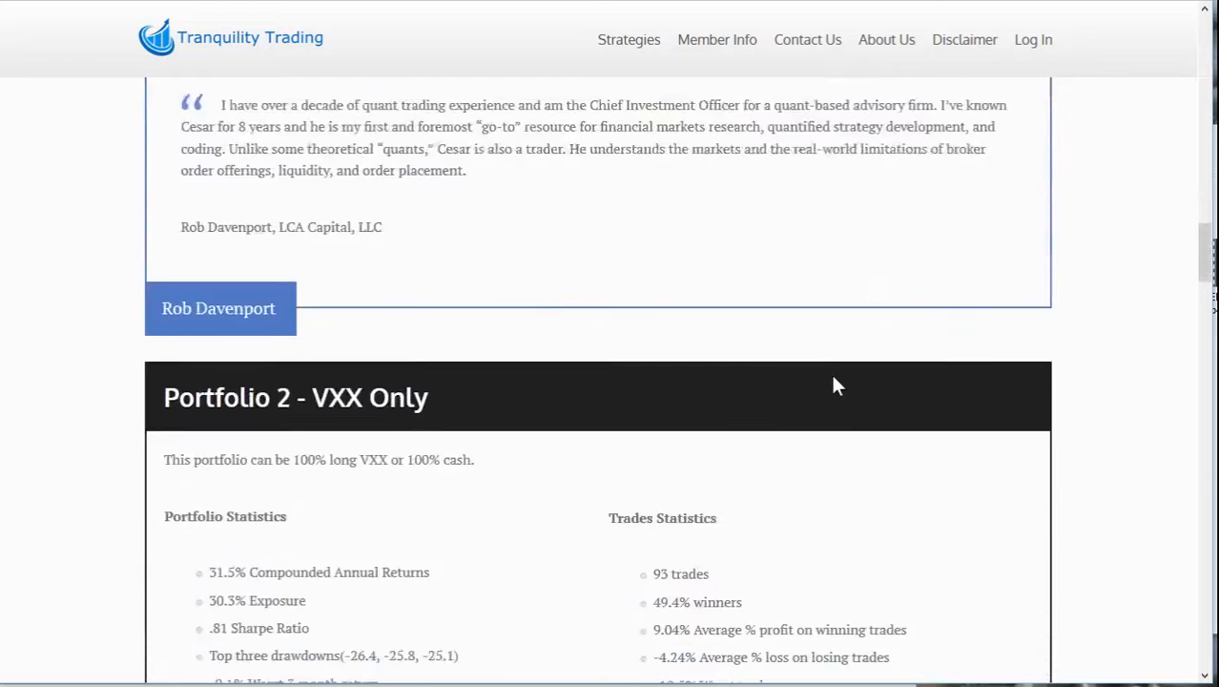
# Scroll down to Portfolio 2's Equity Curve, Monthly Returns table and the next testimonial
pyautogui.scroll(-3)
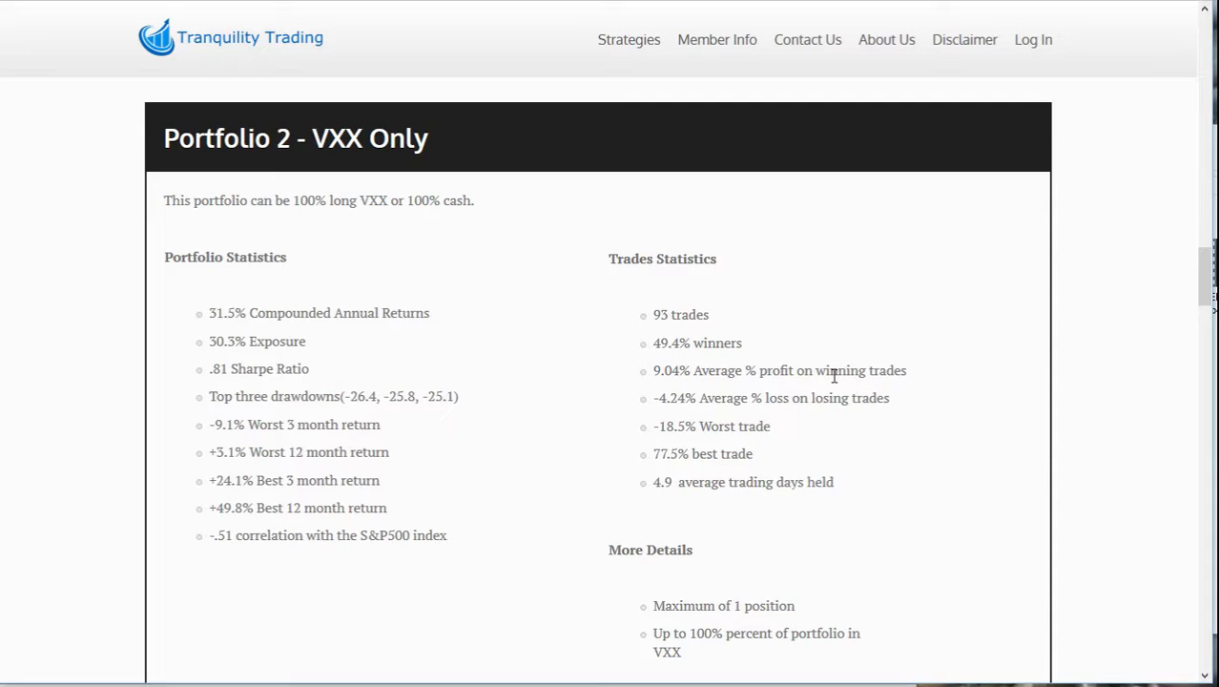
pyautogui.moveTo(735, 460)
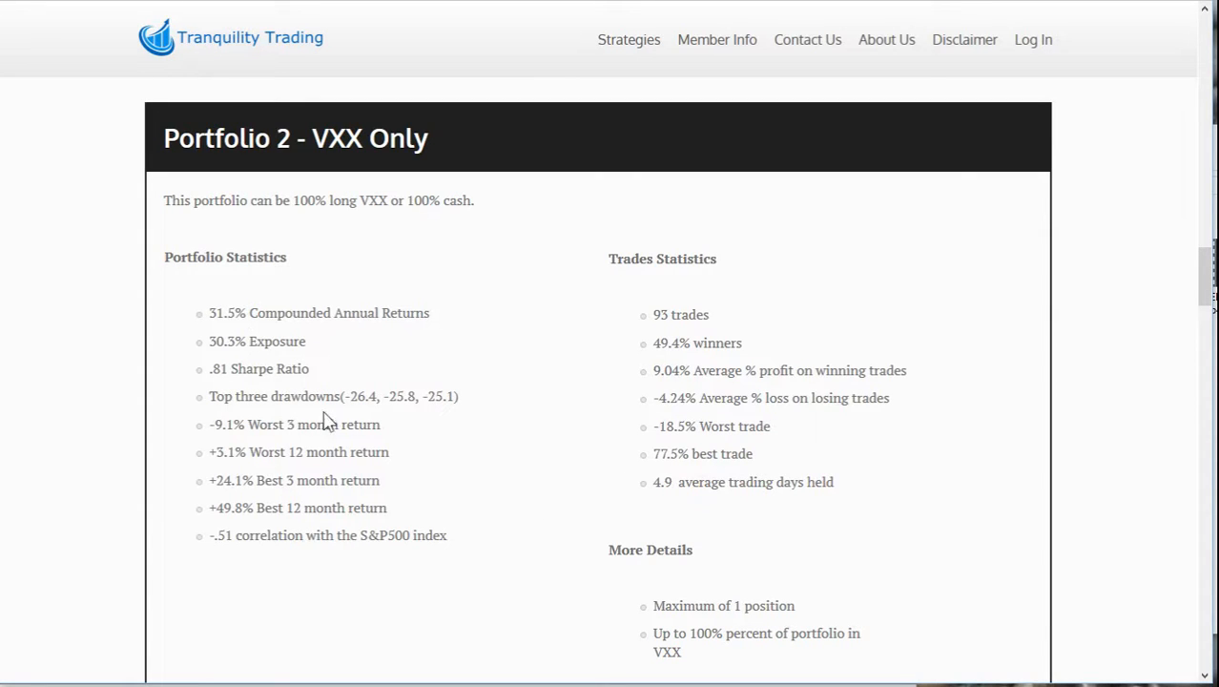
pyautogui.moveTo(477, 429)
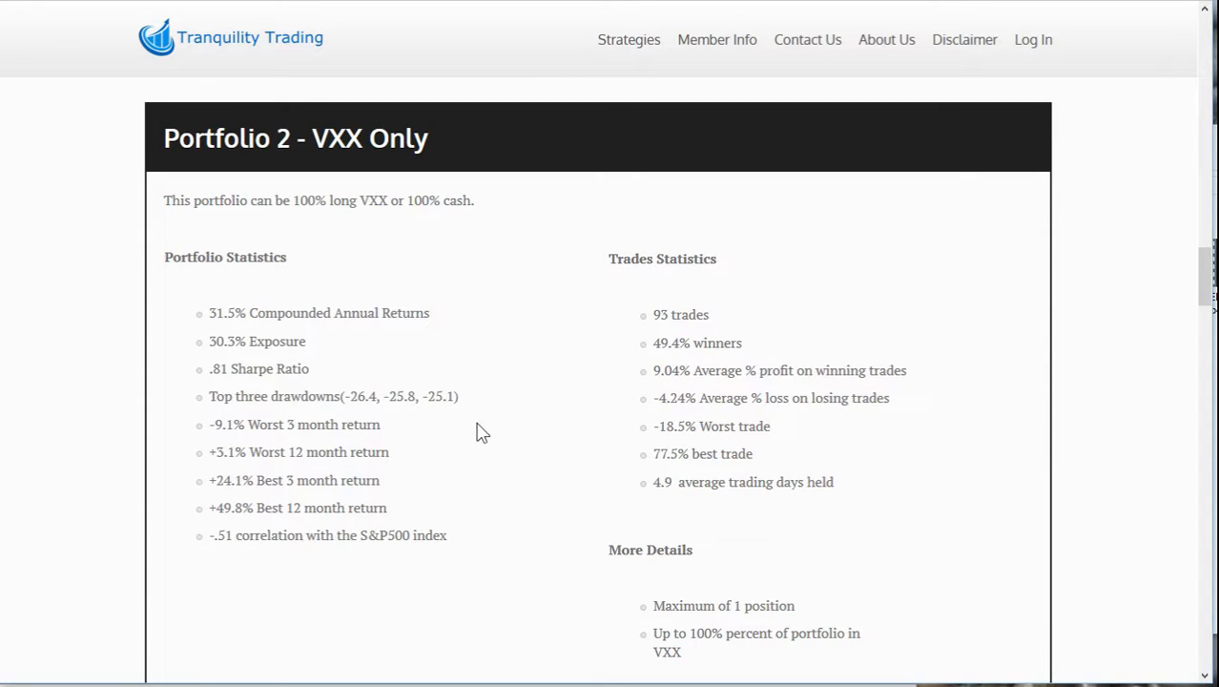
pyautogui.scroll(-3)
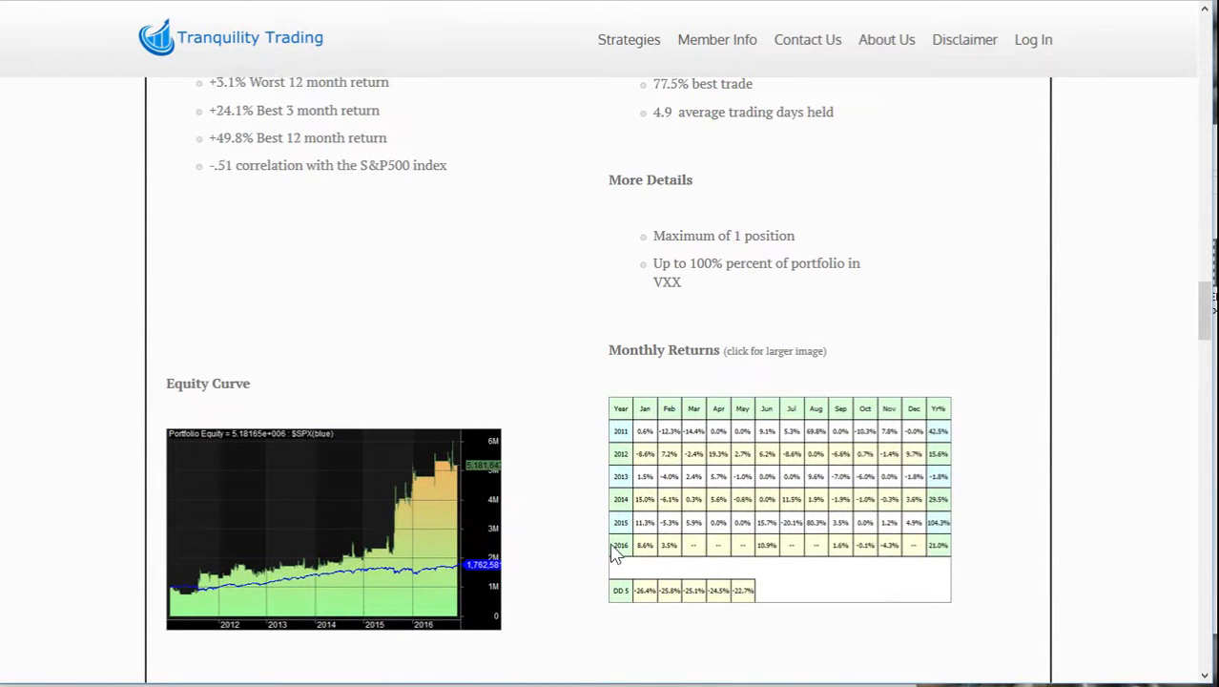
pyautogui.moveTo(881, 561)
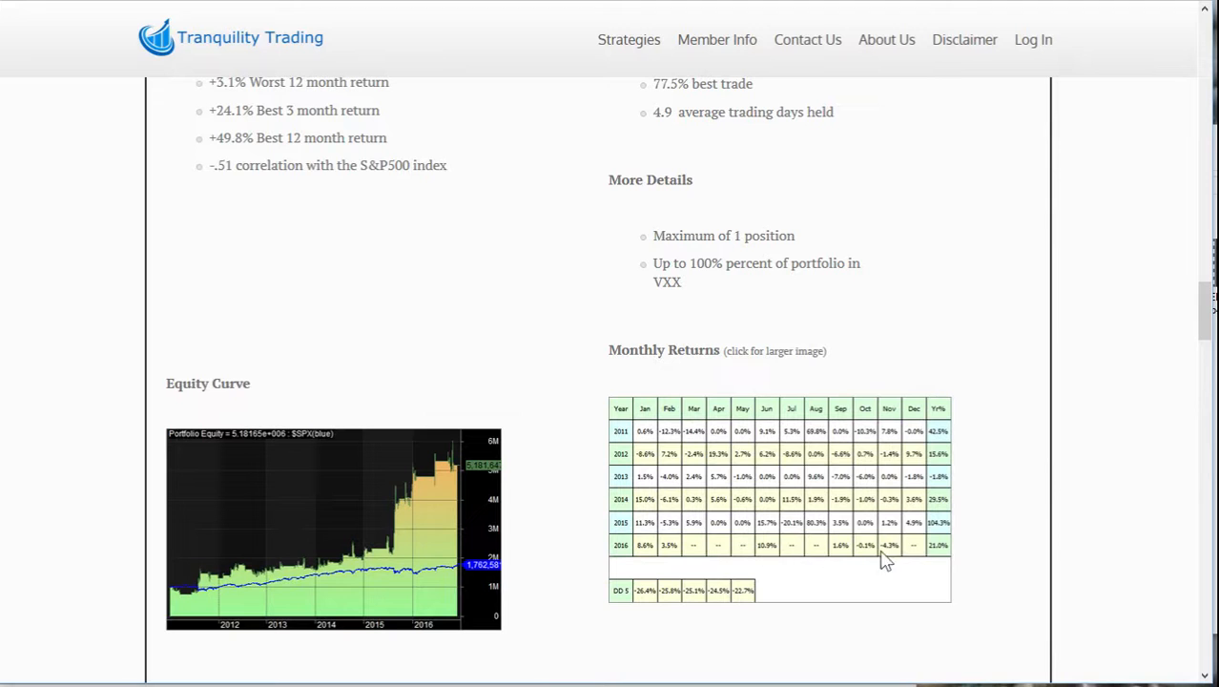
pyautogui.moveTo(904, 557)
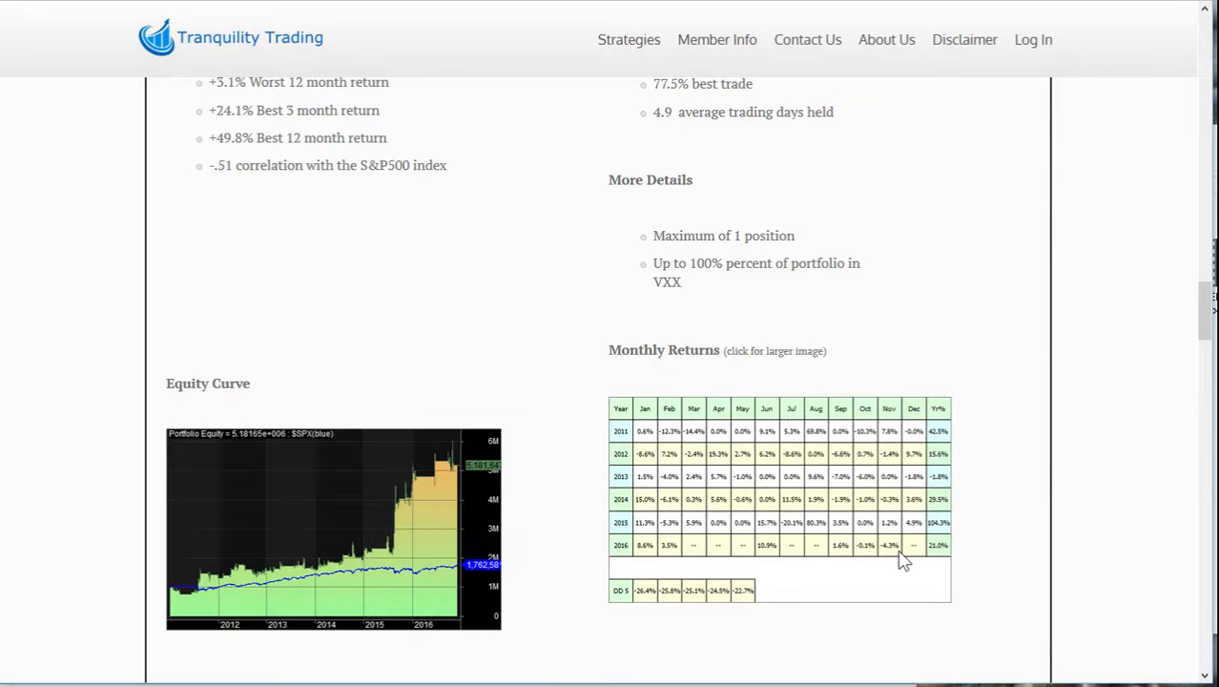
pyautogui.moveTo(729, 568)
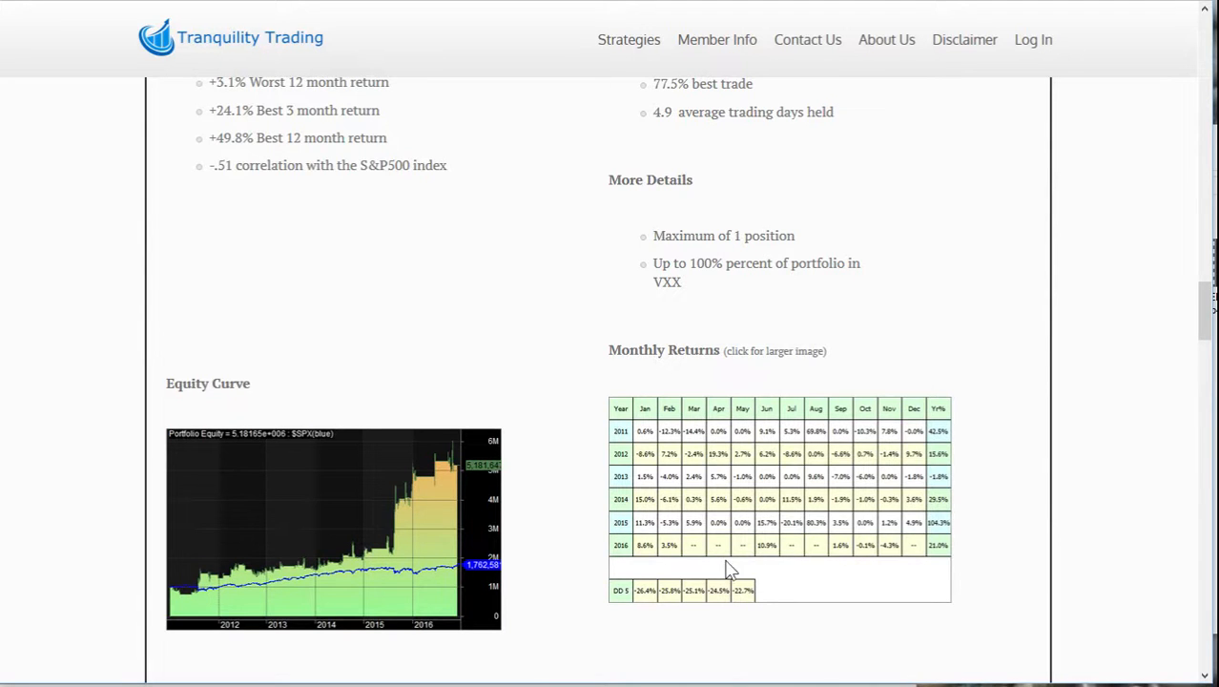
pyautogui.scroll(-3)
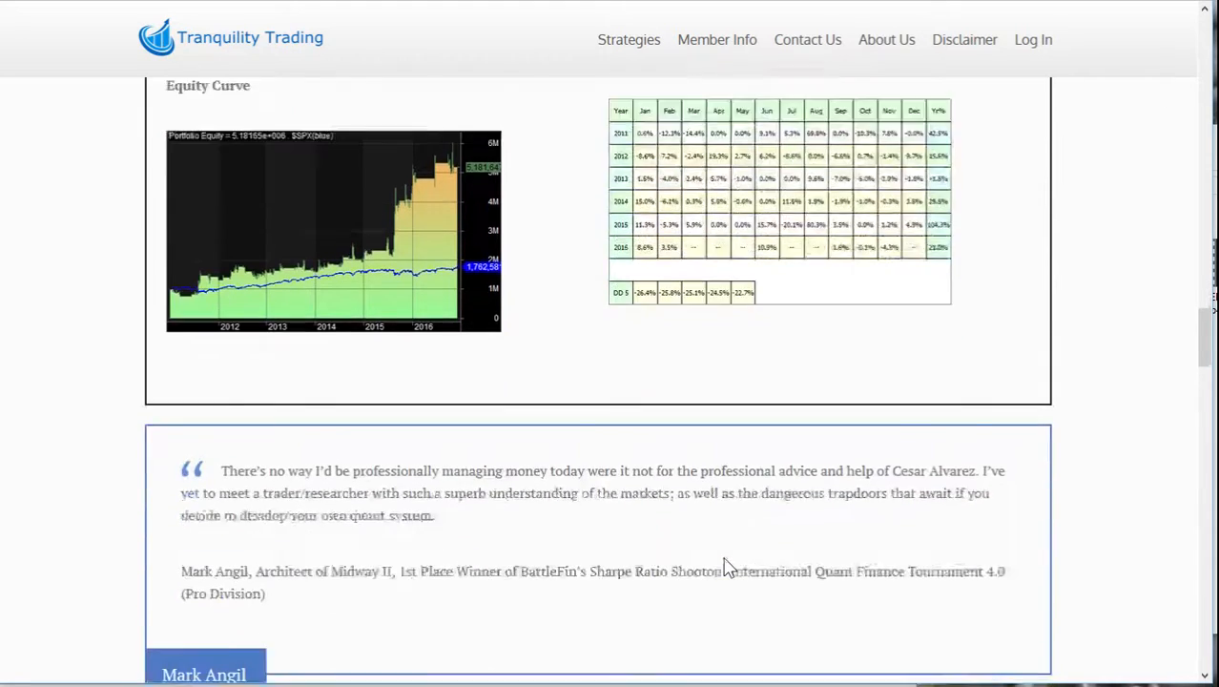
pyautogui.scroll(-3)
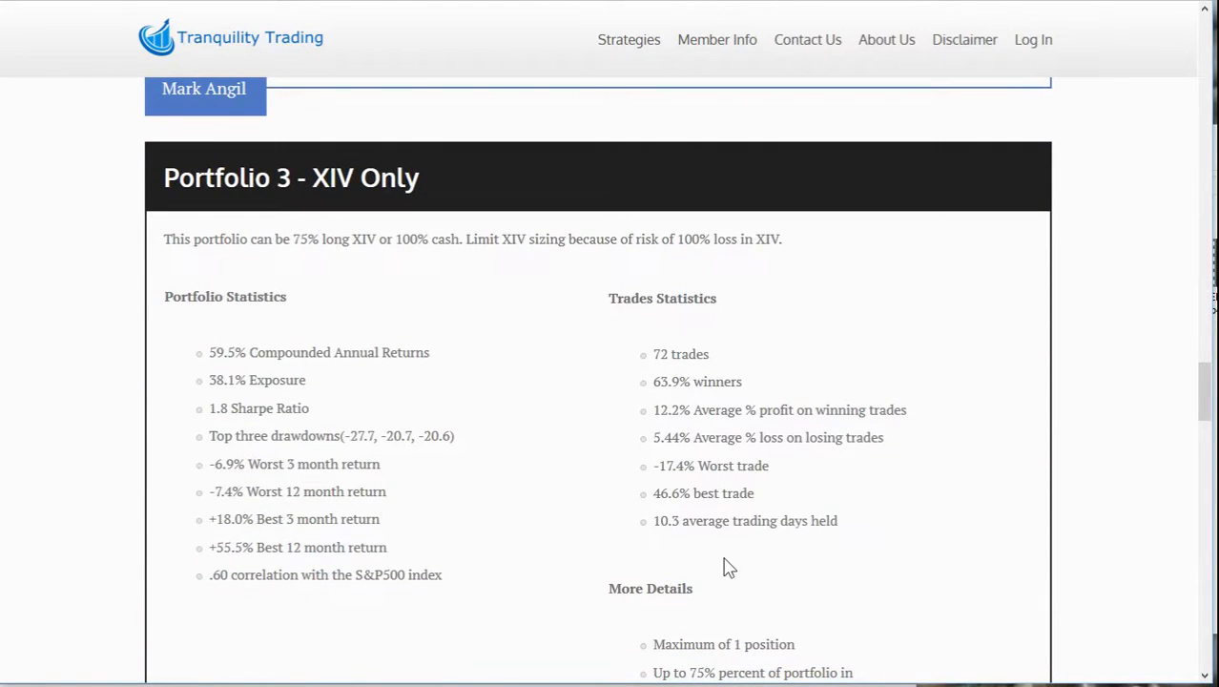
pyautogui.moveTo(585, 511)
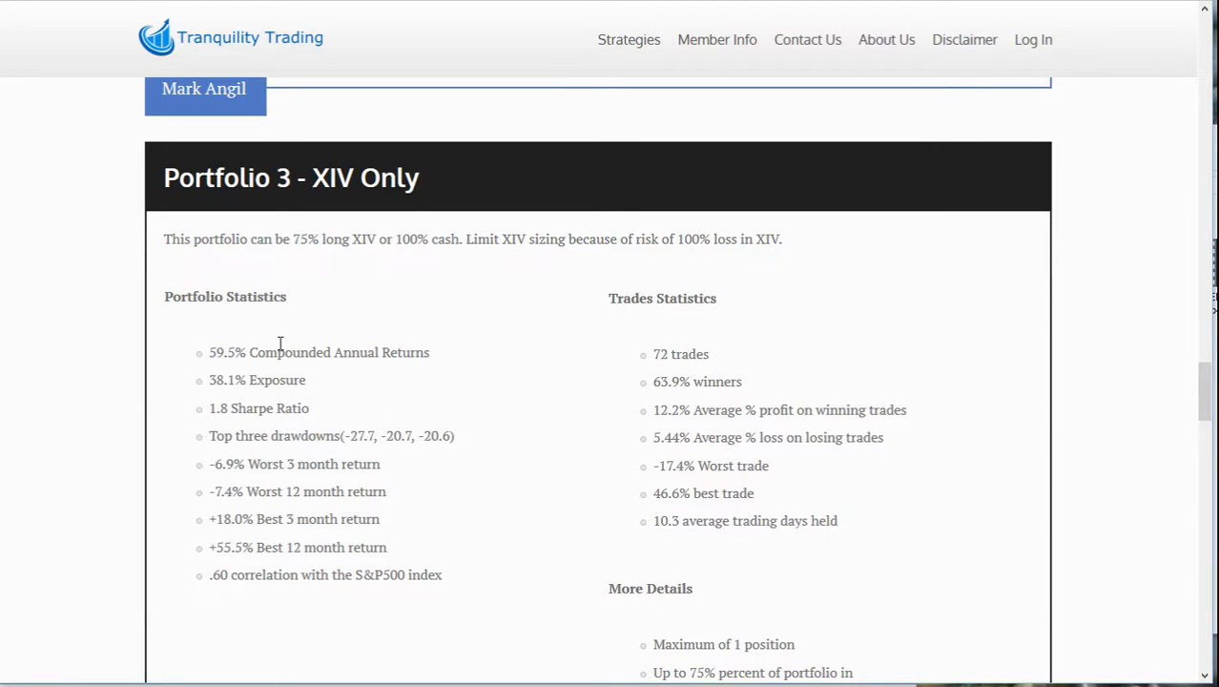
pyautogui.moveTo(360, 460)
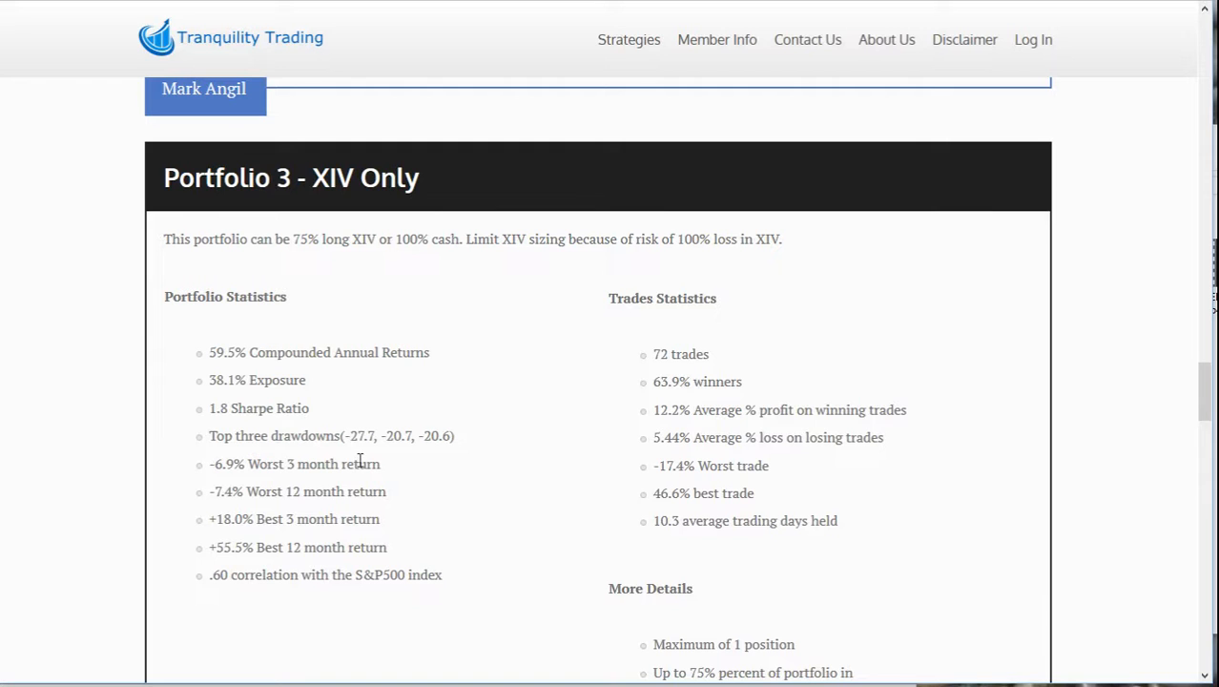
pyautogui.moveTo(393, 458)
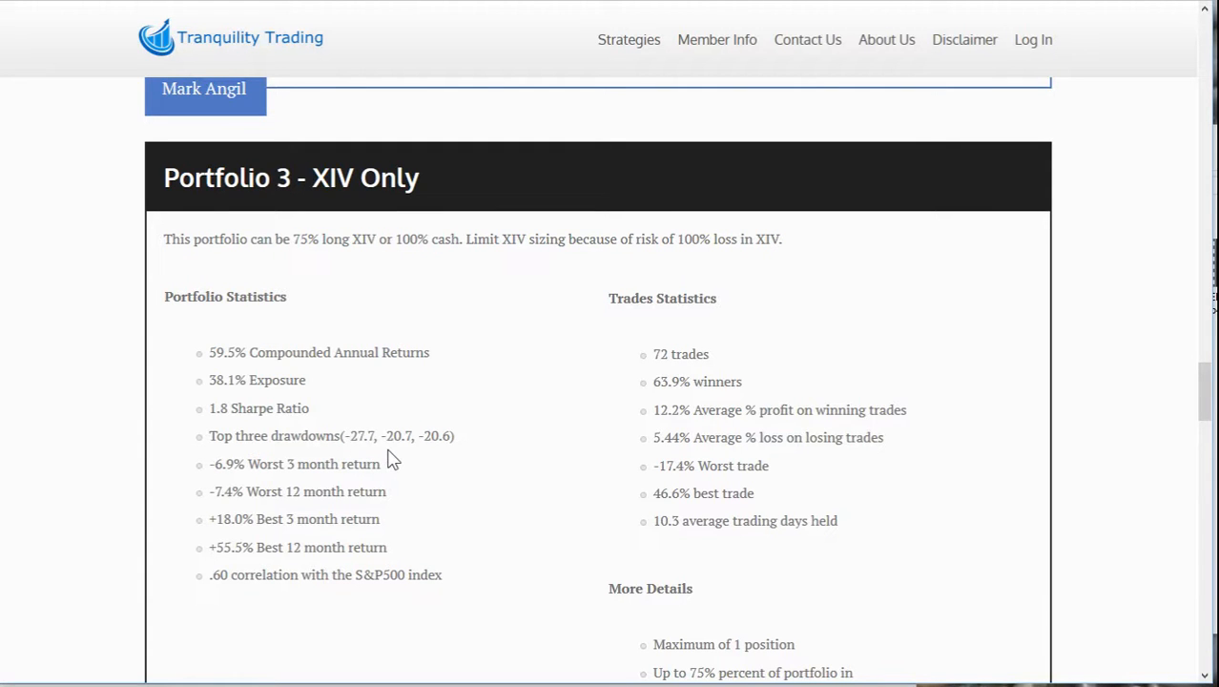
pyautogui.scroll(-3)
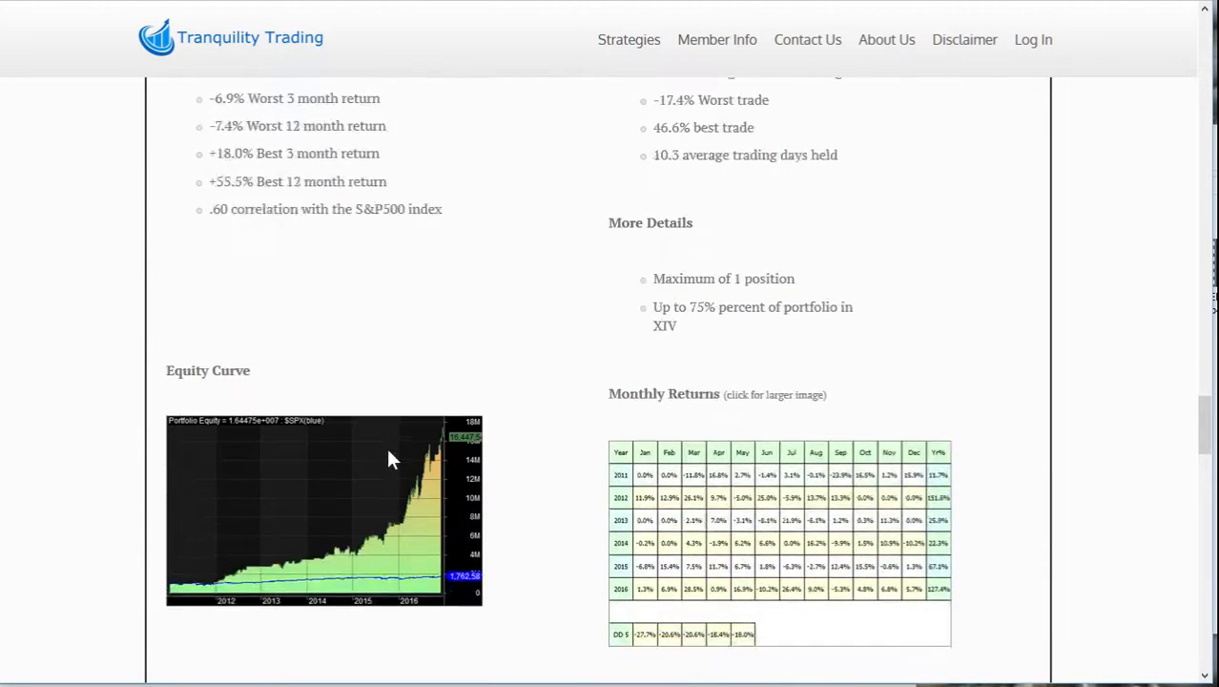
pyautogui.scroll(-3)
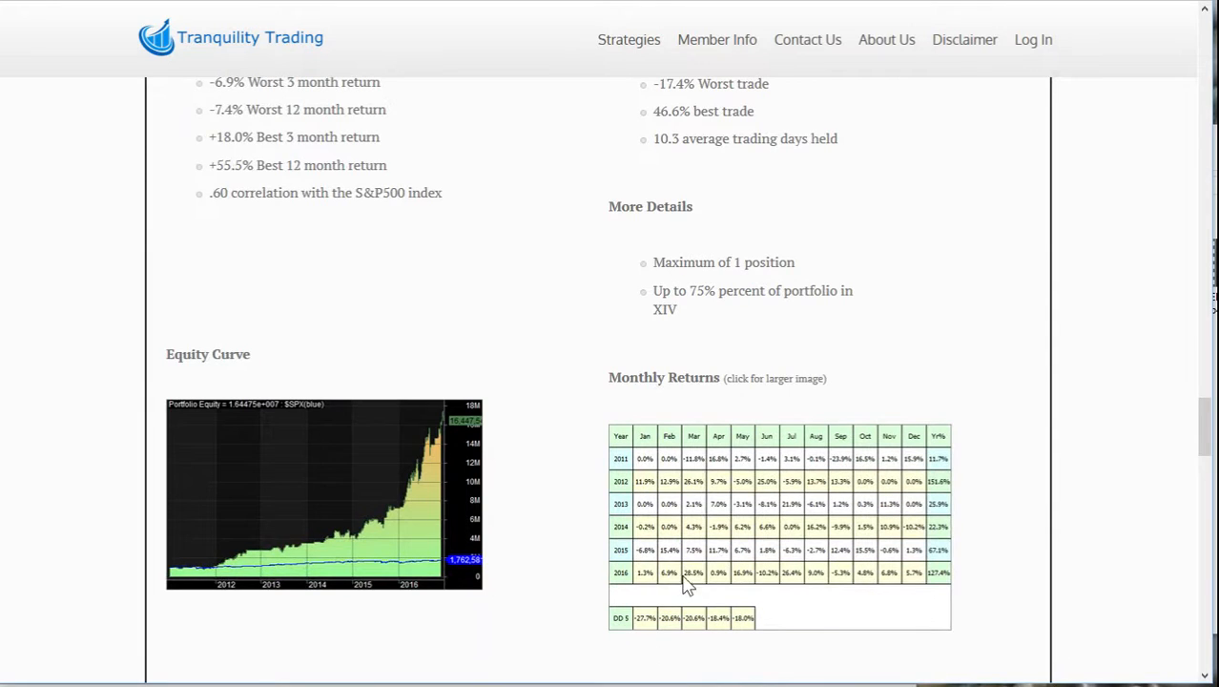
pyautogui.moveTo(920, 587)
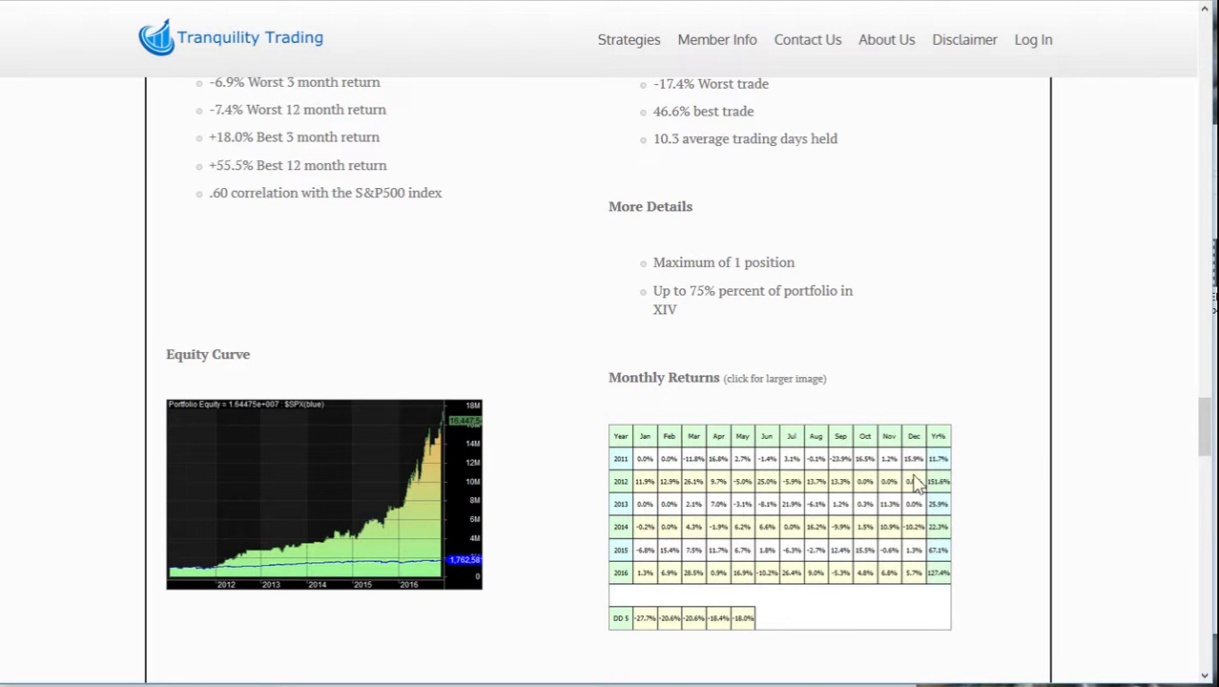
pyautogui.moveTo(836, 438)
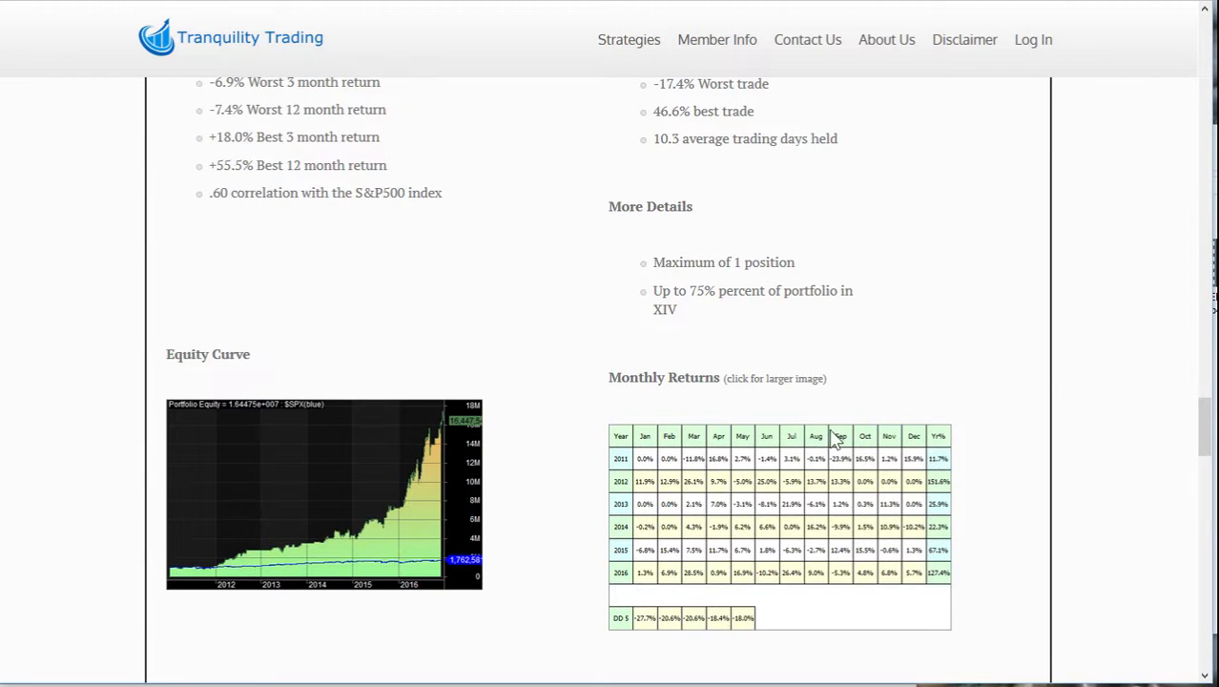
pyautogui.scroll(-3)
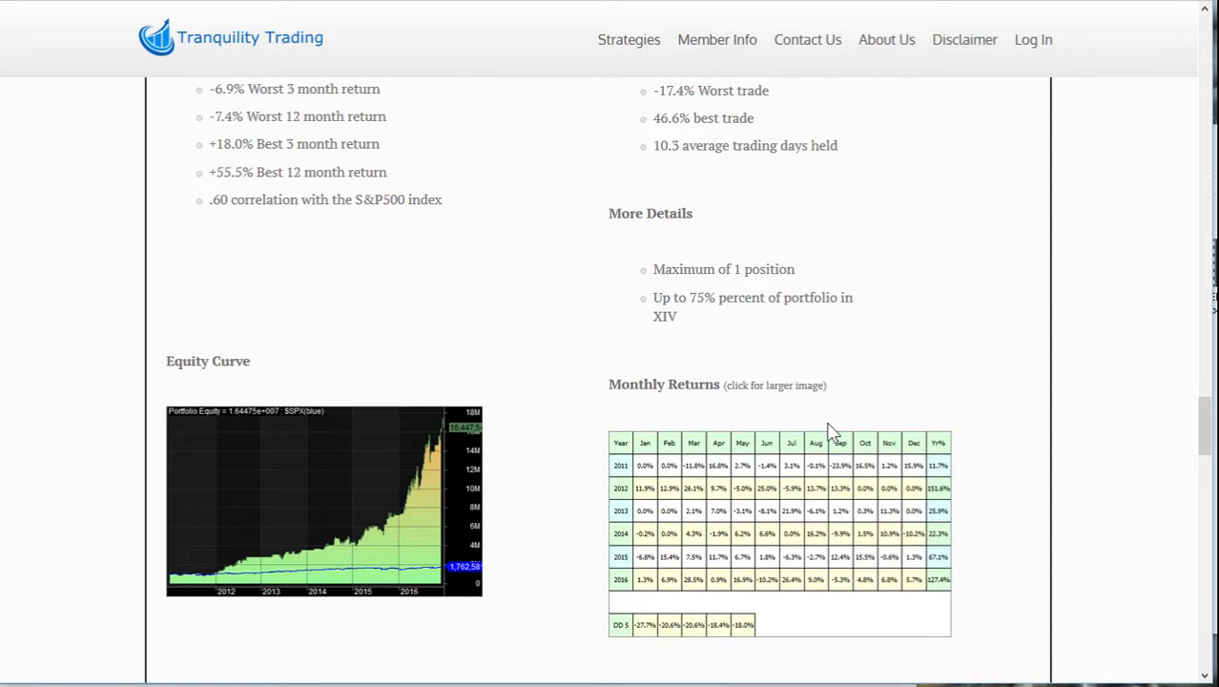
pyautogui.scroll(-3)
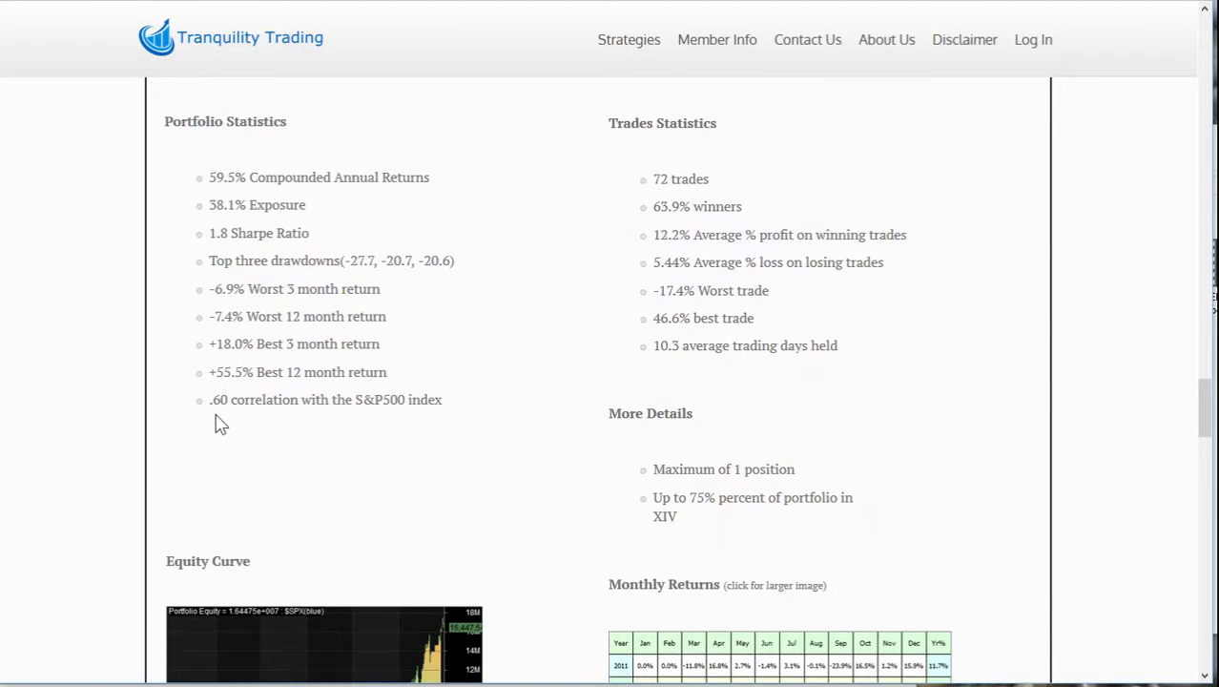
# Scroll past the Mark Angil testimonial to the 100% VXX portfolio's Portfolio and Trades Statistics
pyautogui.scroll(-3)
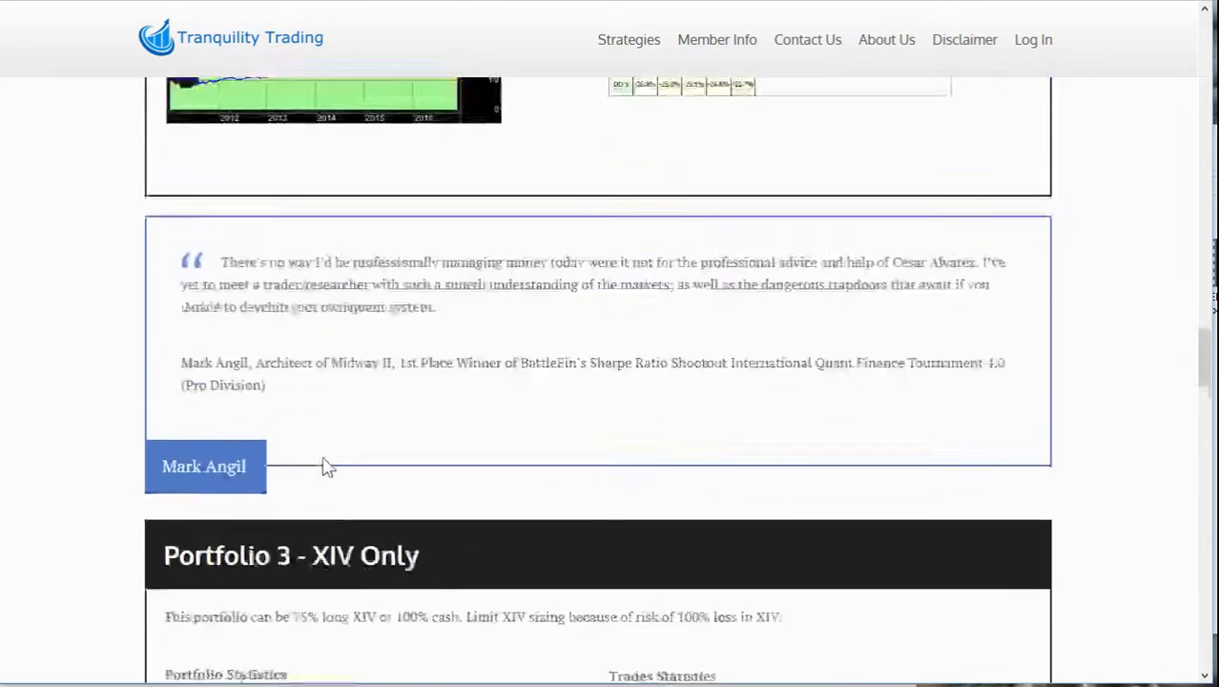
pyautogui.scroll(-3)
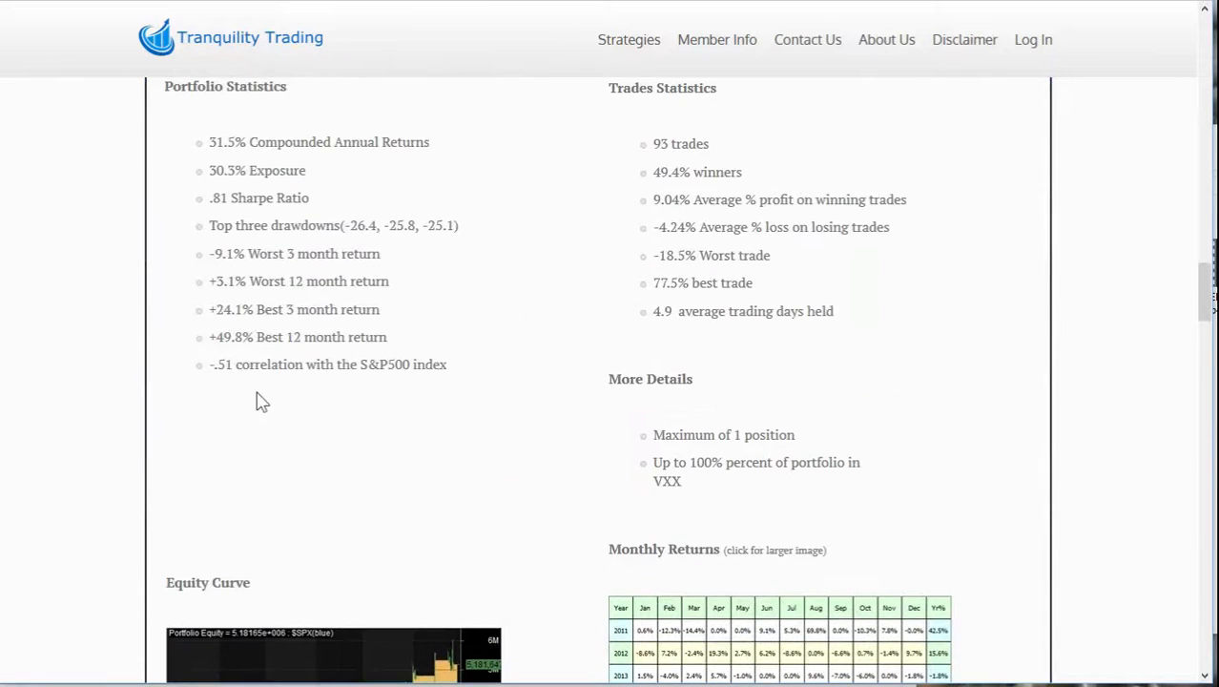
pyautogui.moveTo(343, 439)
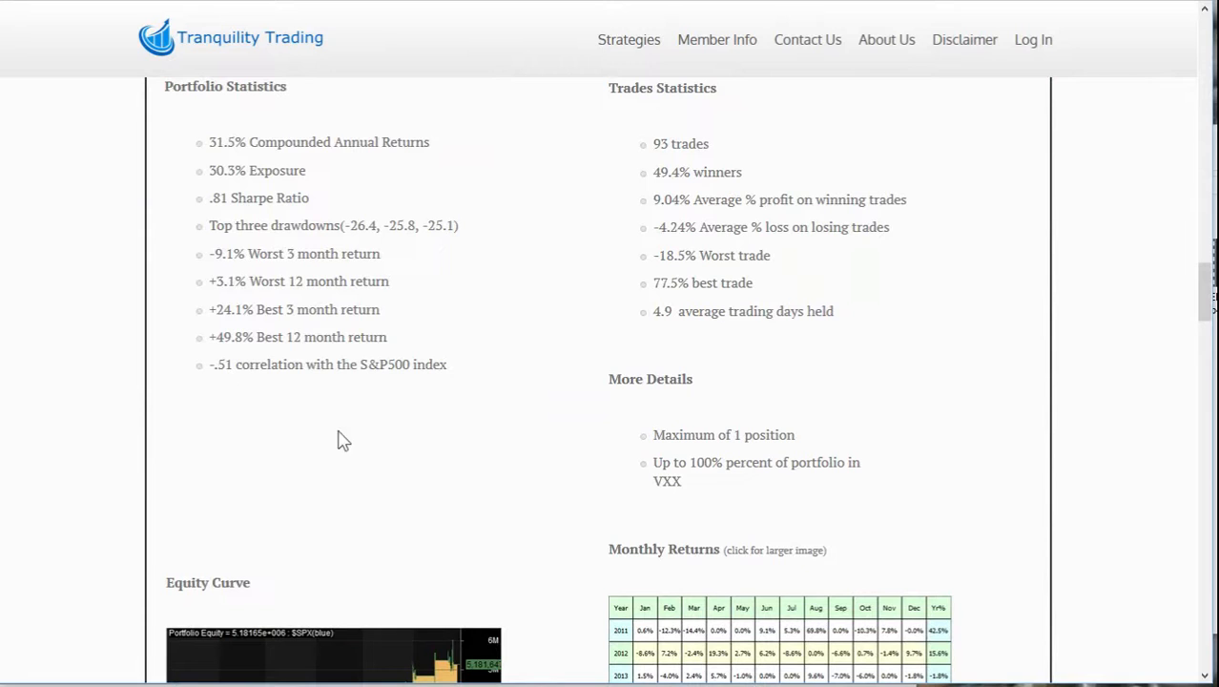
pyautogui.scroll(-3)
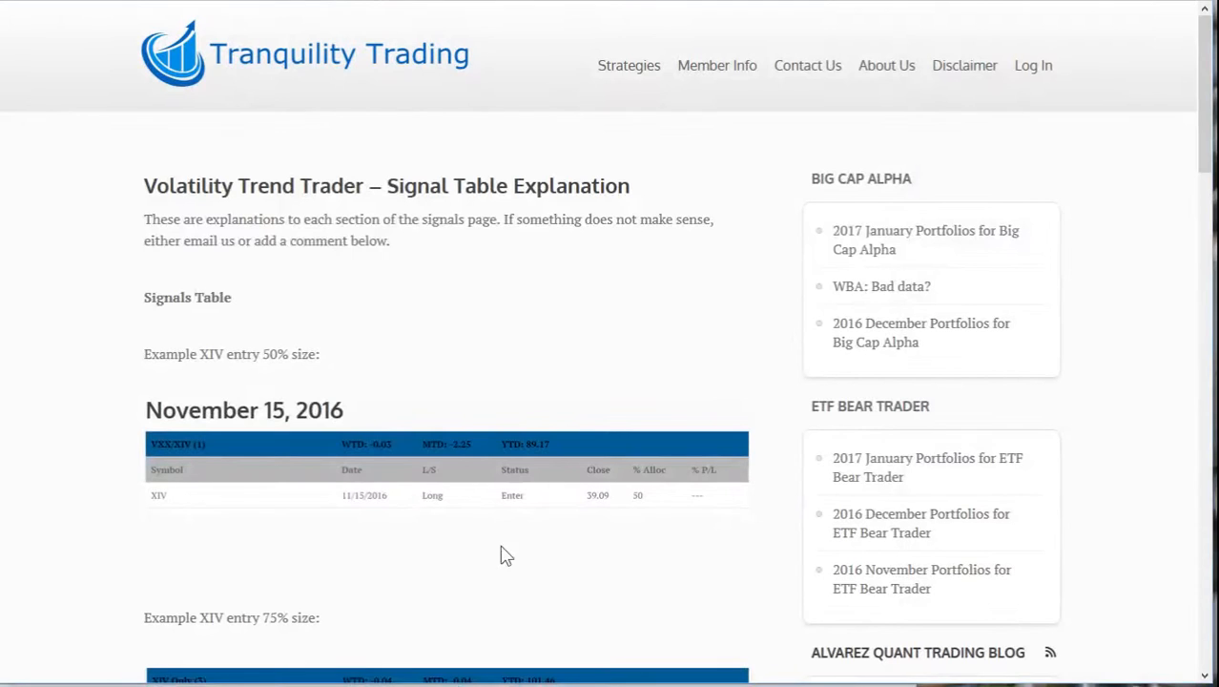
pyautogui.moveTo(557, 487)
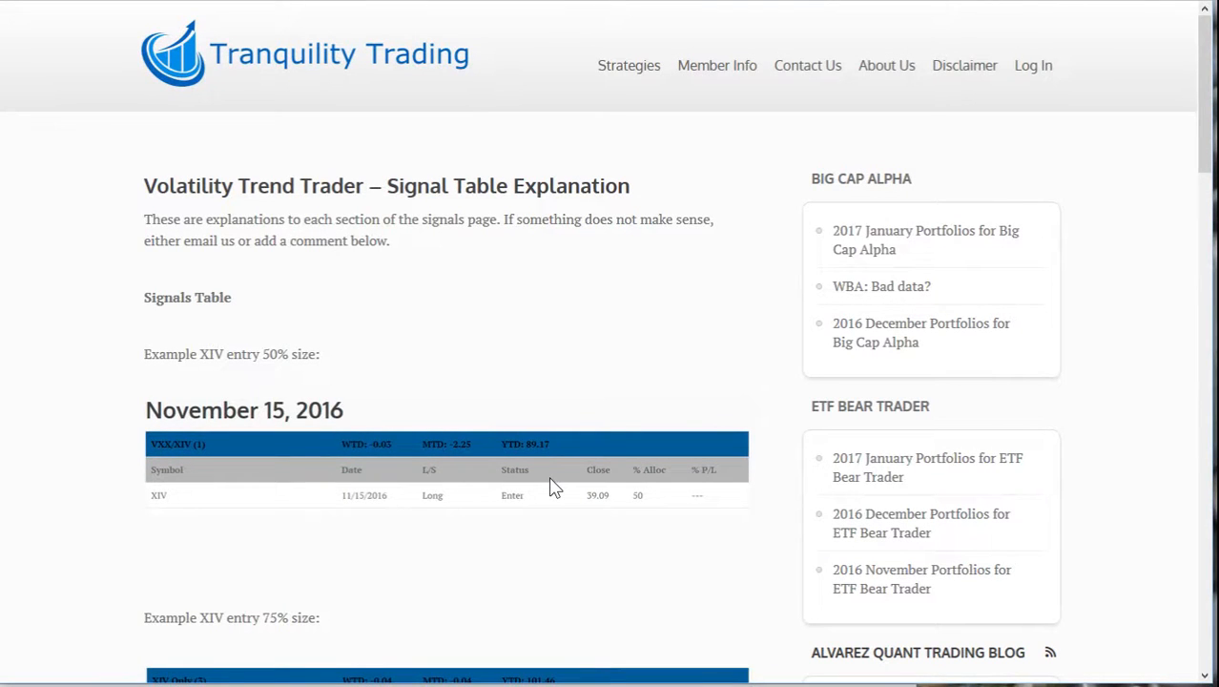
# Scroll past the XIV entry, XIV hold and VXX exit examples to the Date Line, WTD and MTD definitions
pyautogui.scroll(-3)
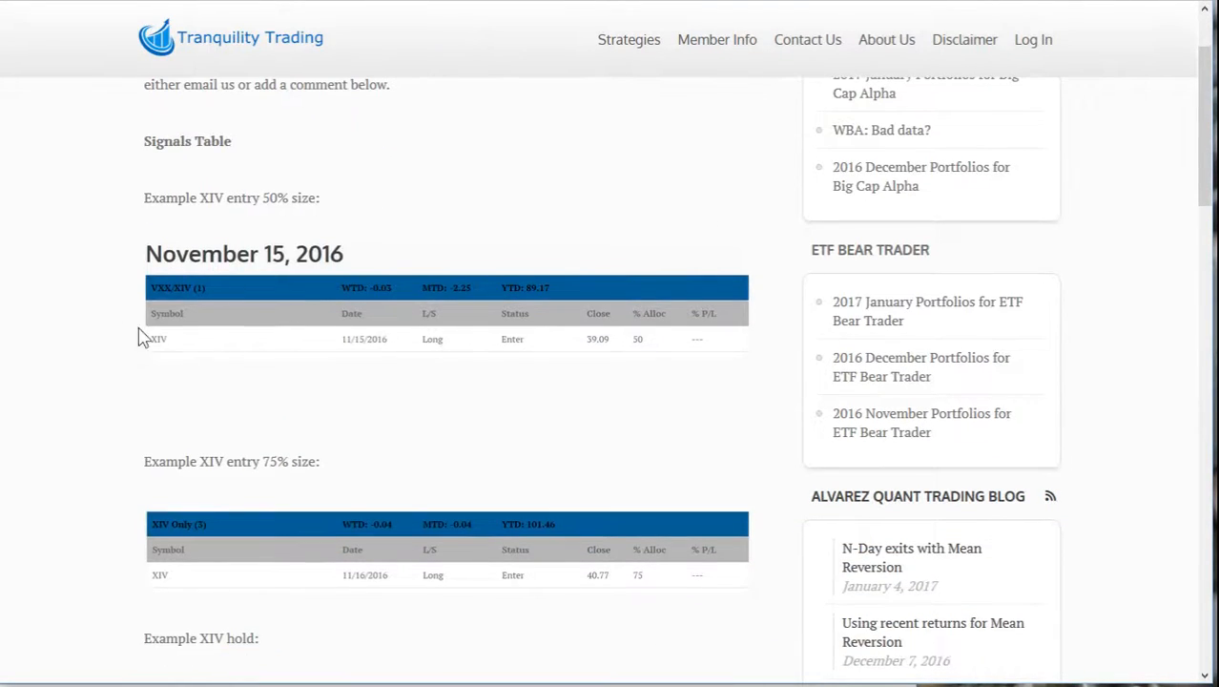
pyautogui.moveTo(569, 347)
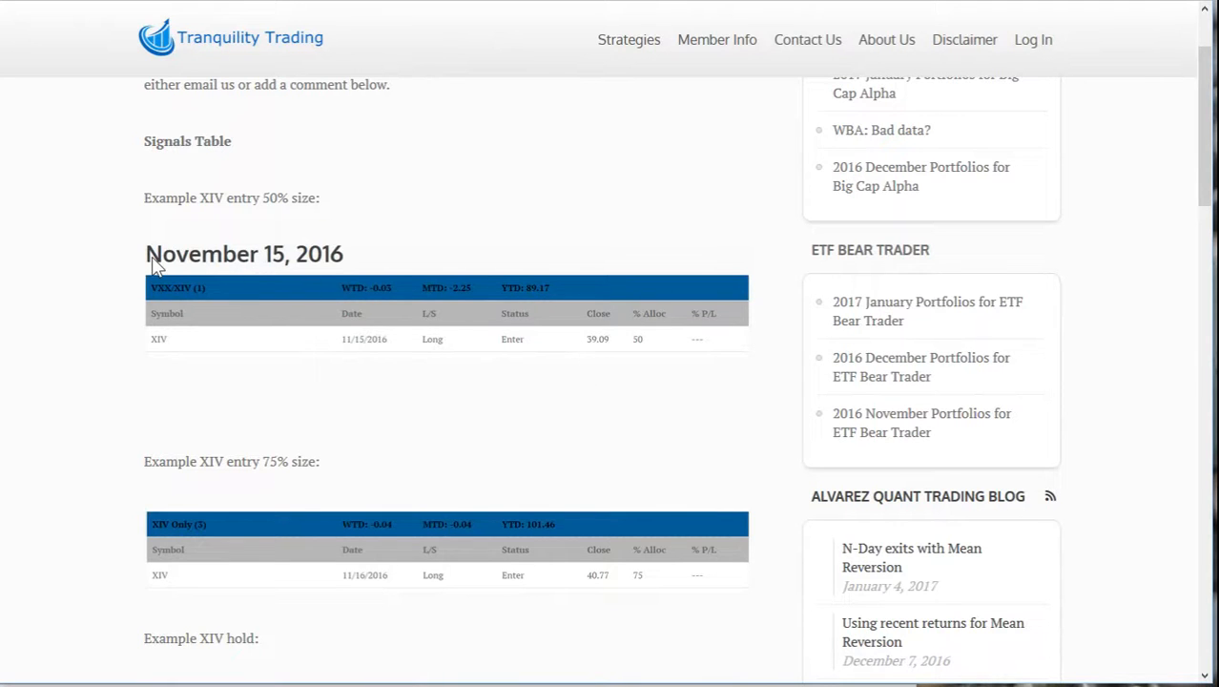
pyautogui.moveTo(294, 271)
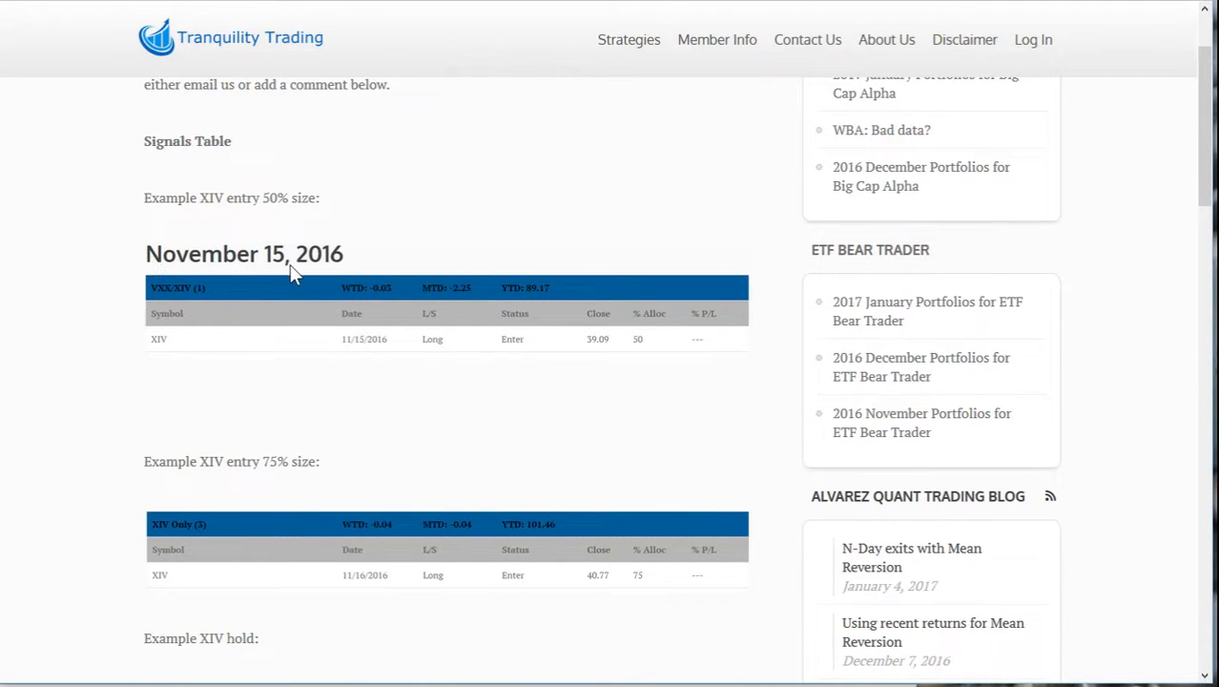
pyautogui.moveTo(351, 276)
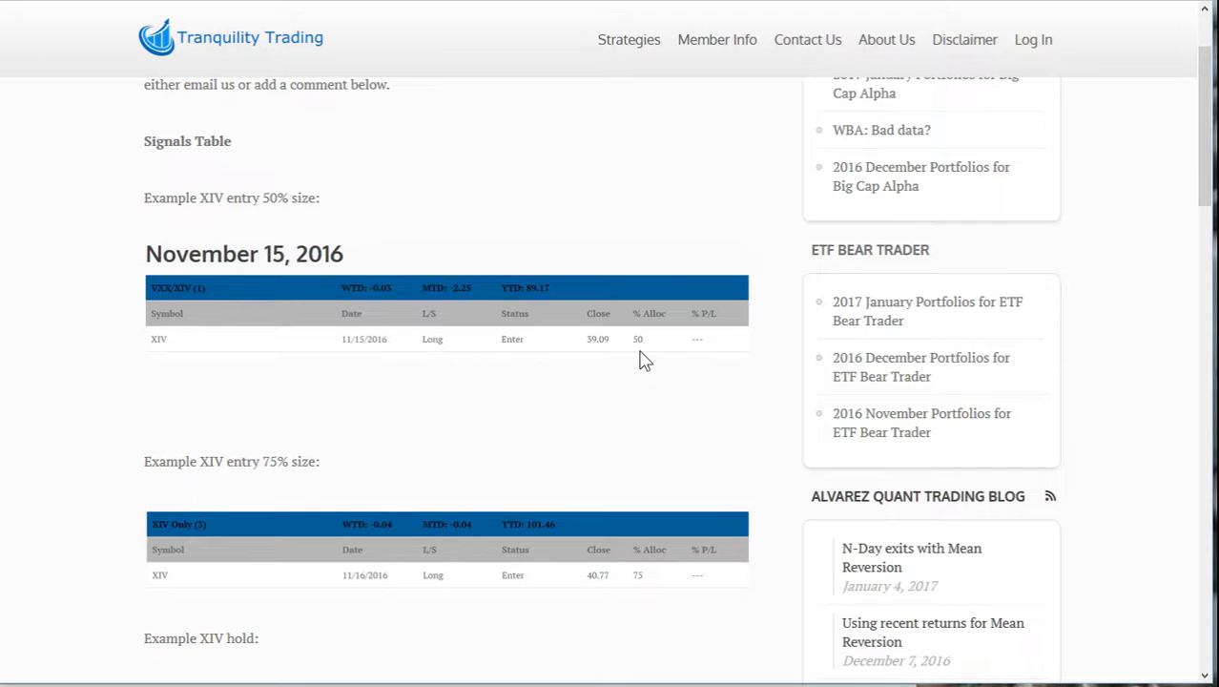
pyautogui.scroll(-3)
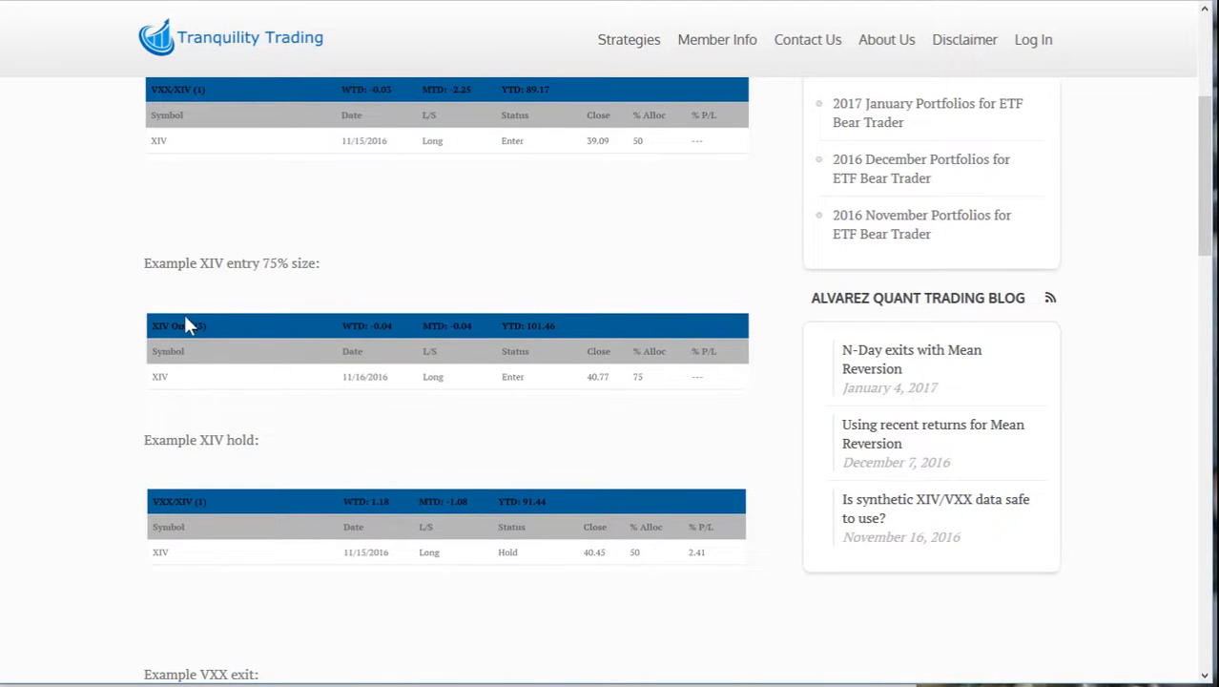
pyautogui.moveTo(653, 374)
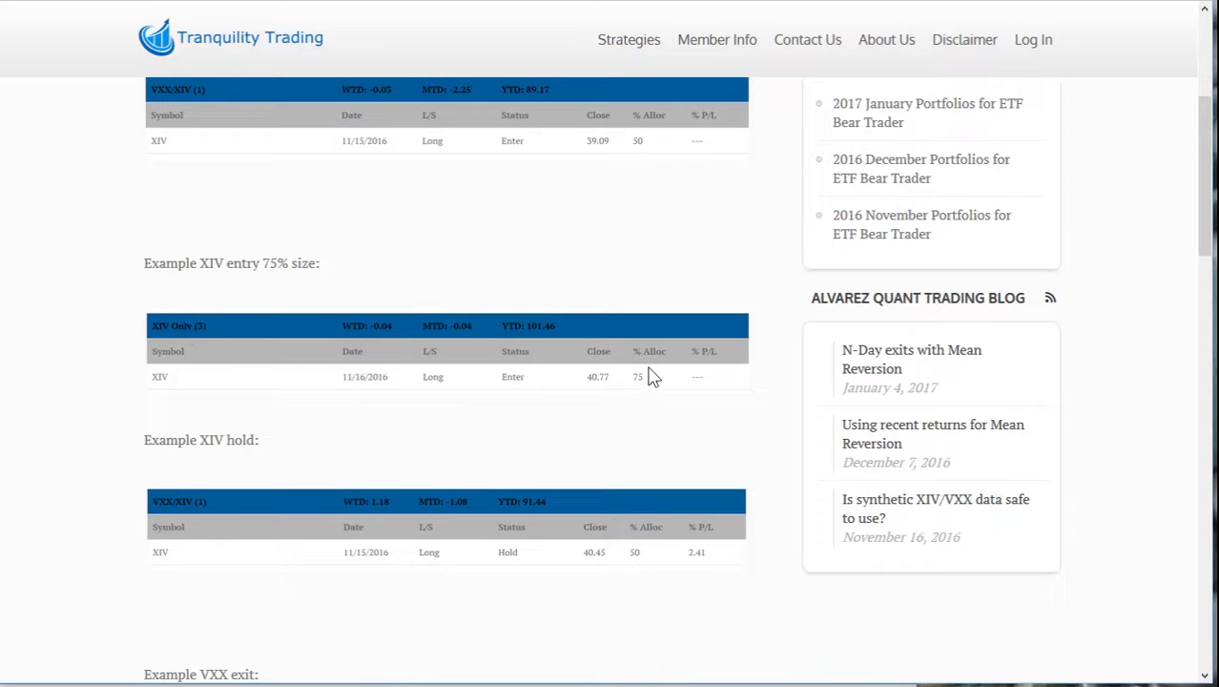
pyautogui.moveTo(512, 366)
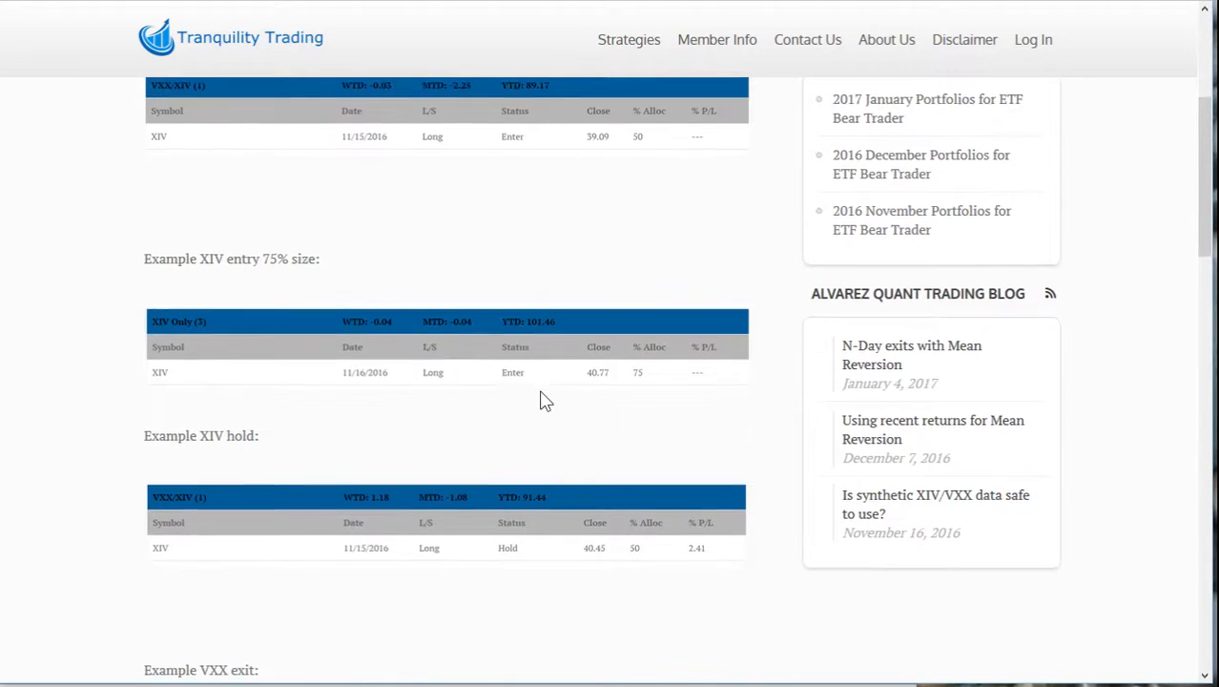
pyautogui.scroll(-3)
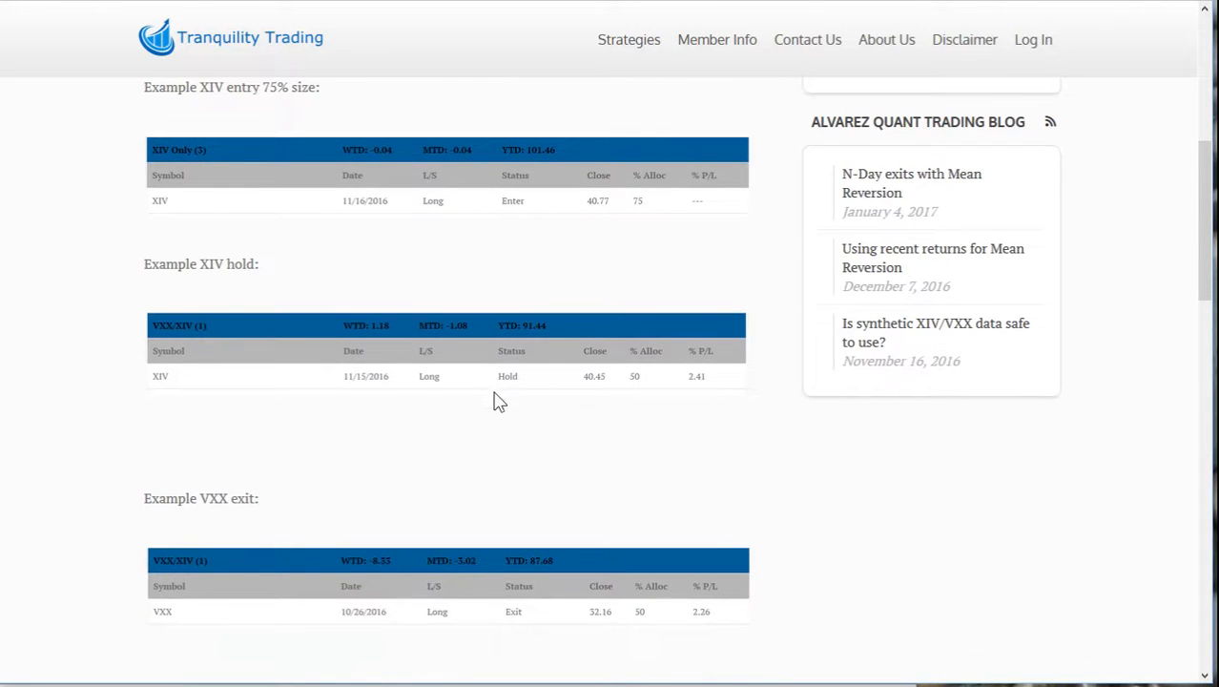
pyautogui.moveTo(512, 400)
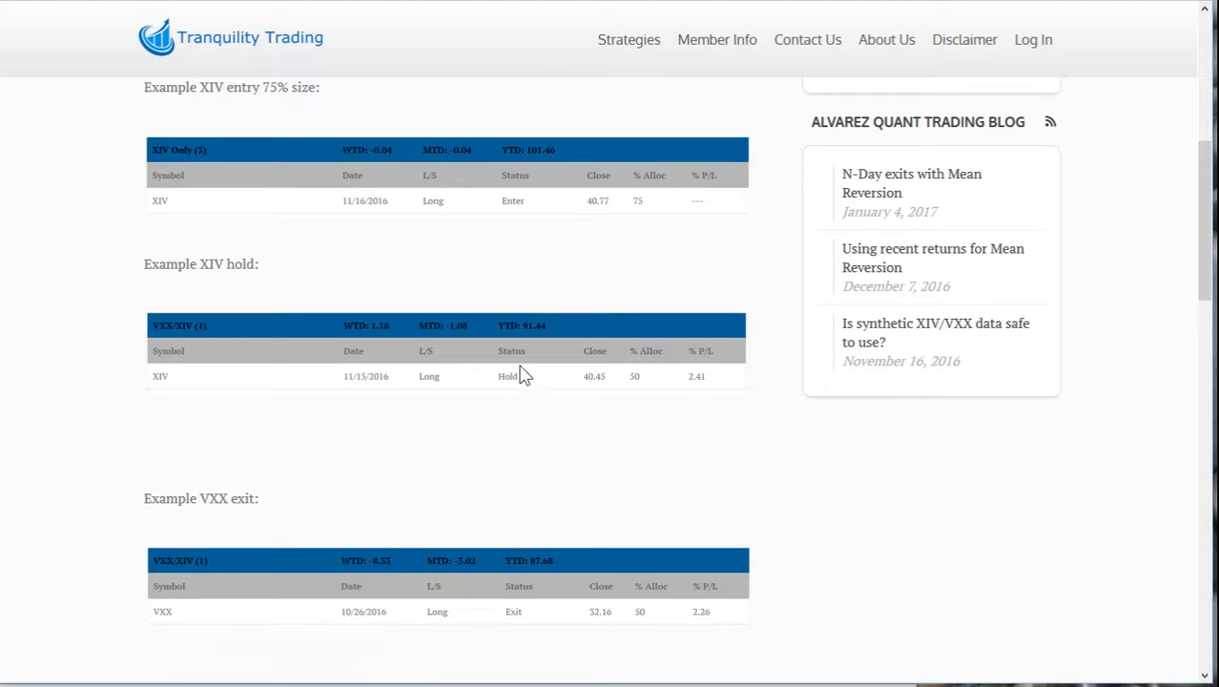
pyautogui.moveTo(572, 392)
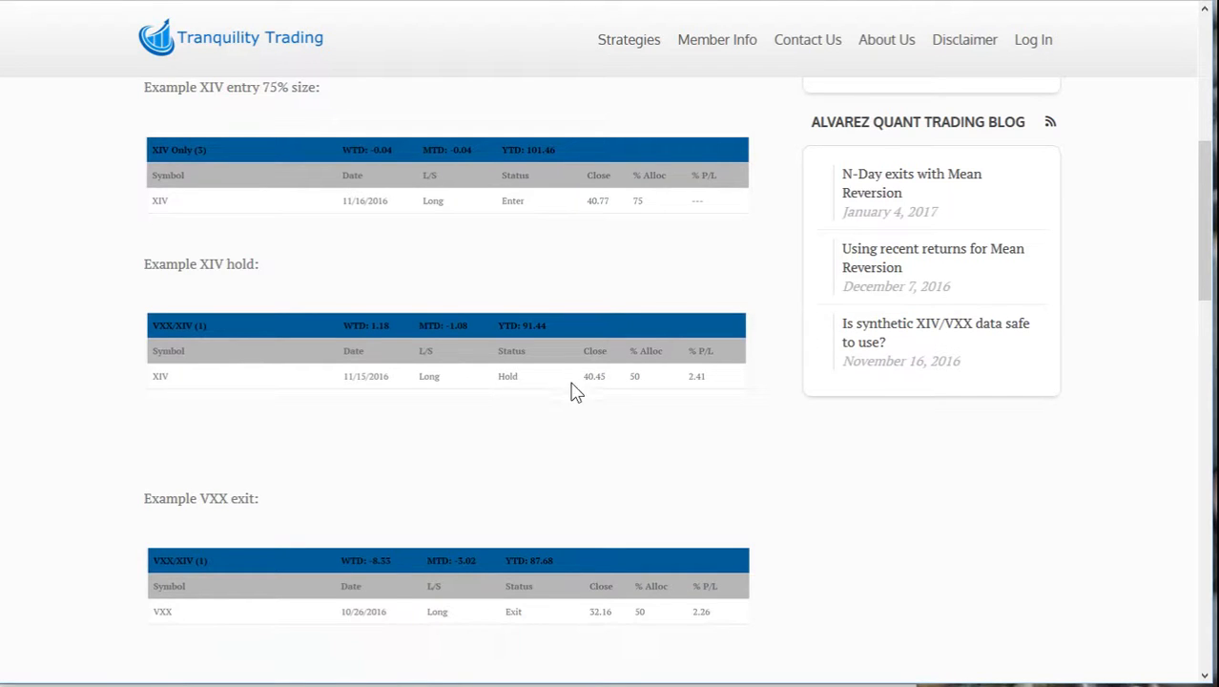
pyautogui.moveTo(708, 393)
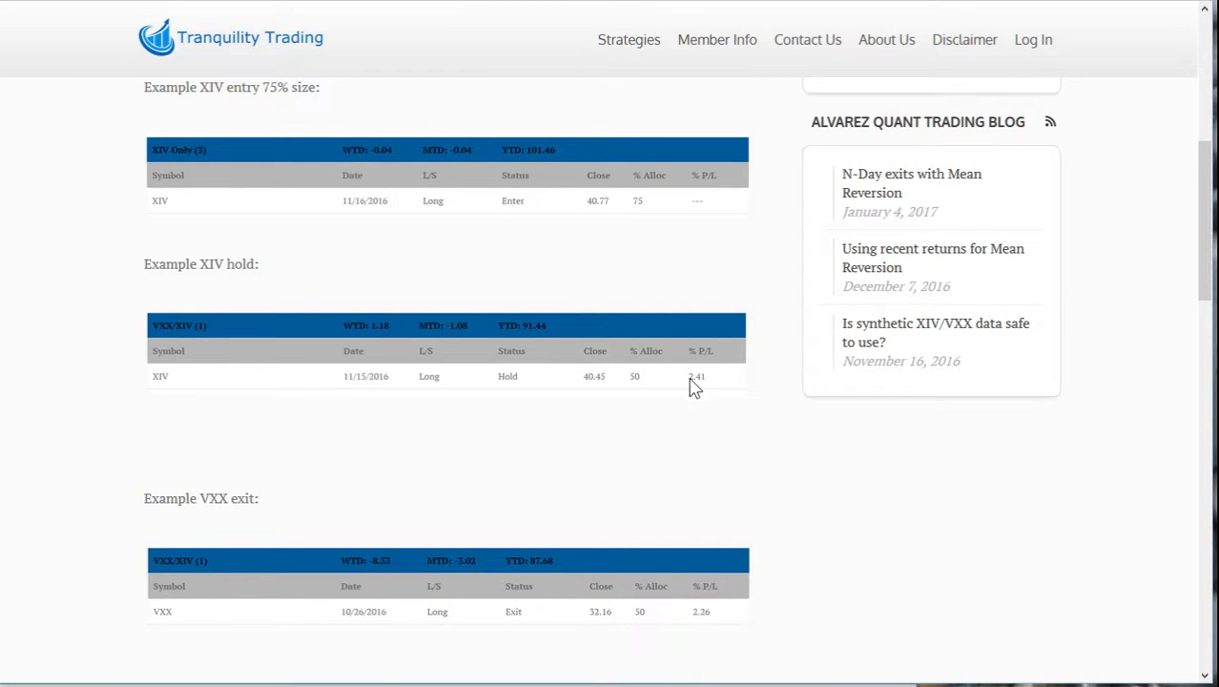
pyautogui.scroll(-3)
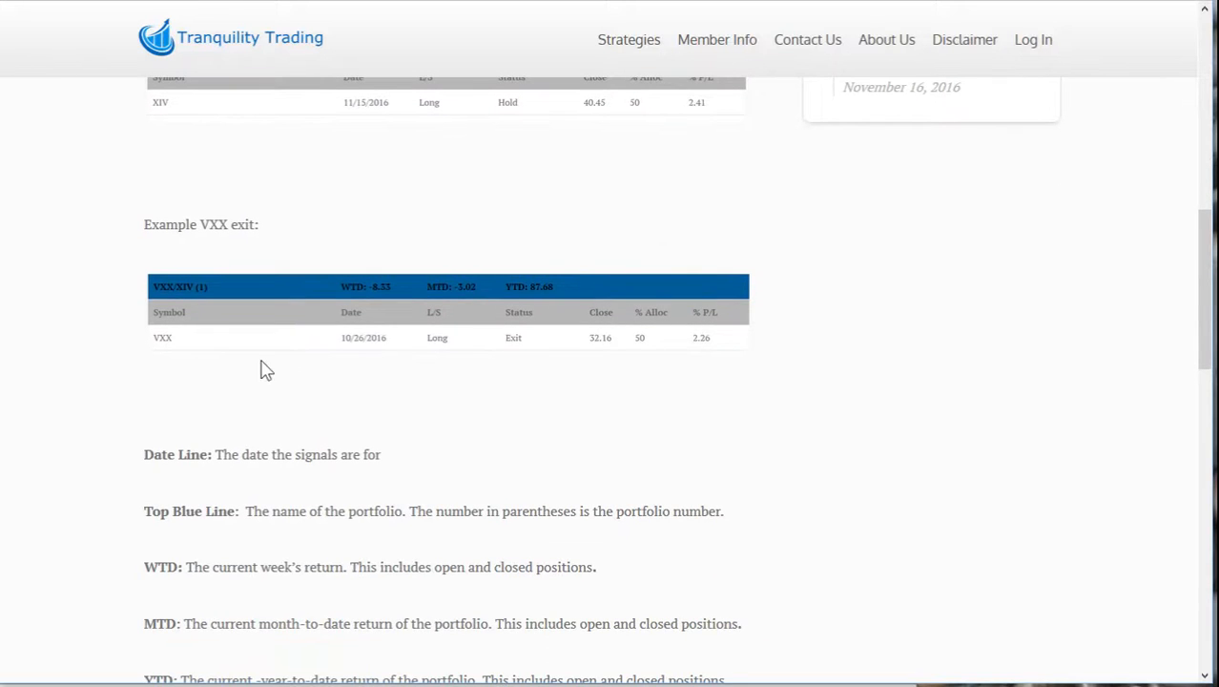
pyautogui.moveTo(523, 366)
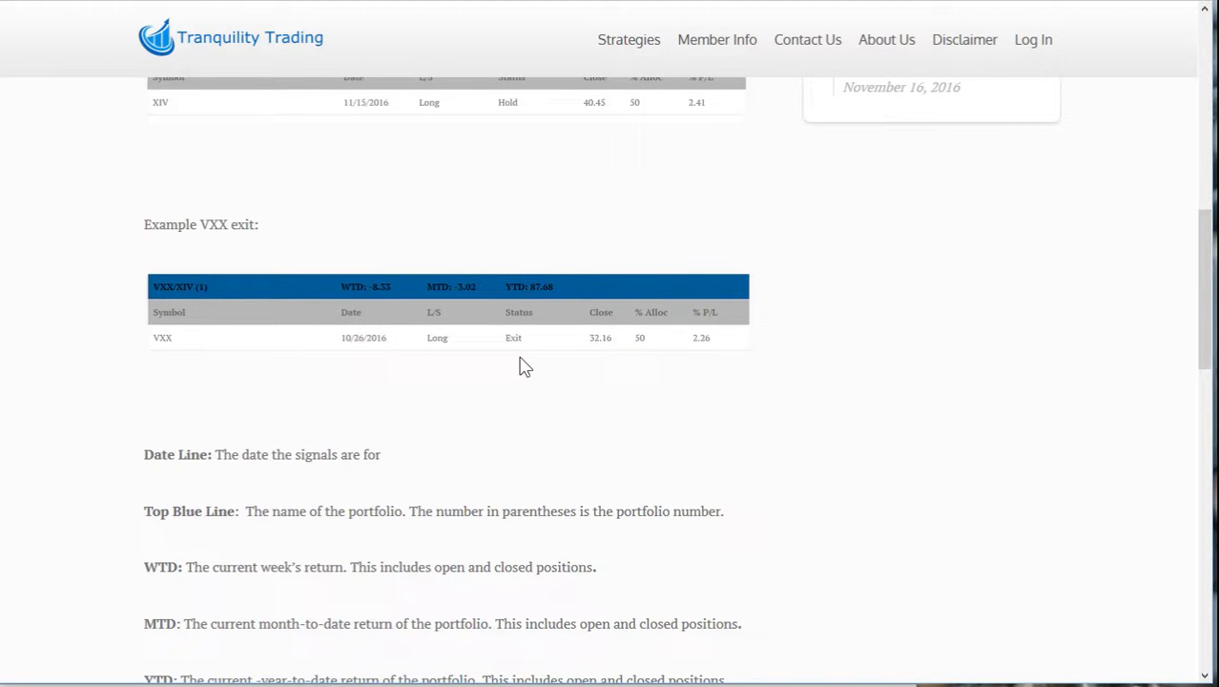
pyautogui.moveTo(494, 357)
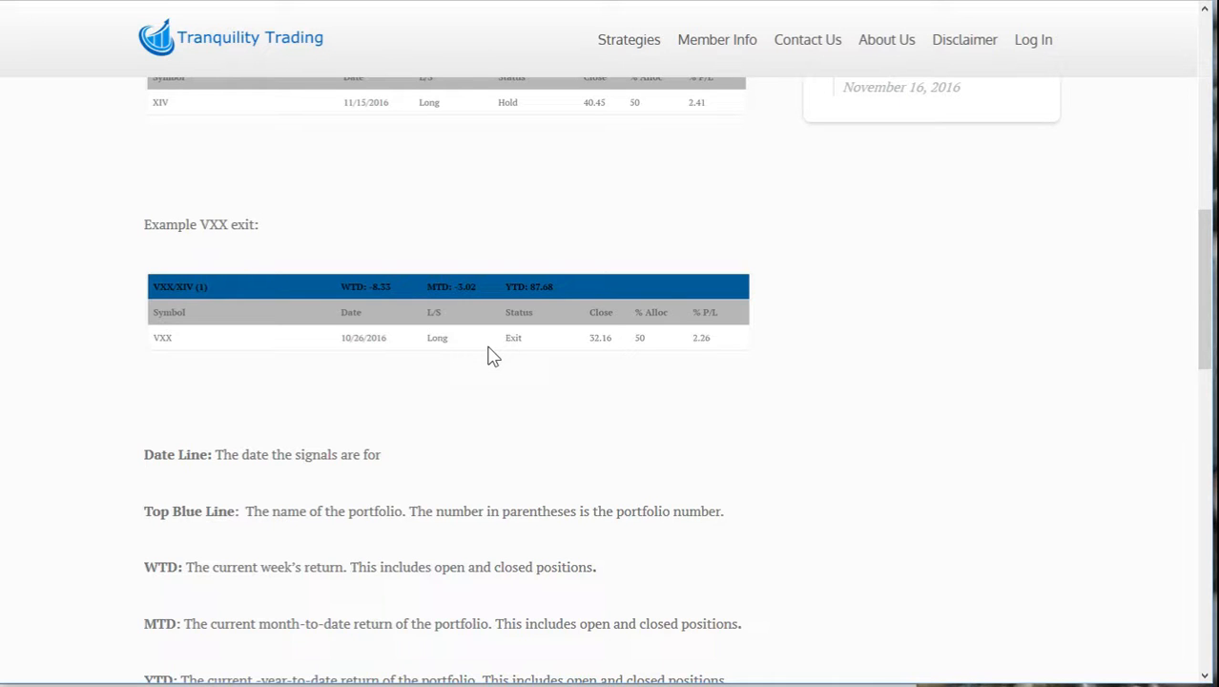
pyautogui.moveTo(710, 348)
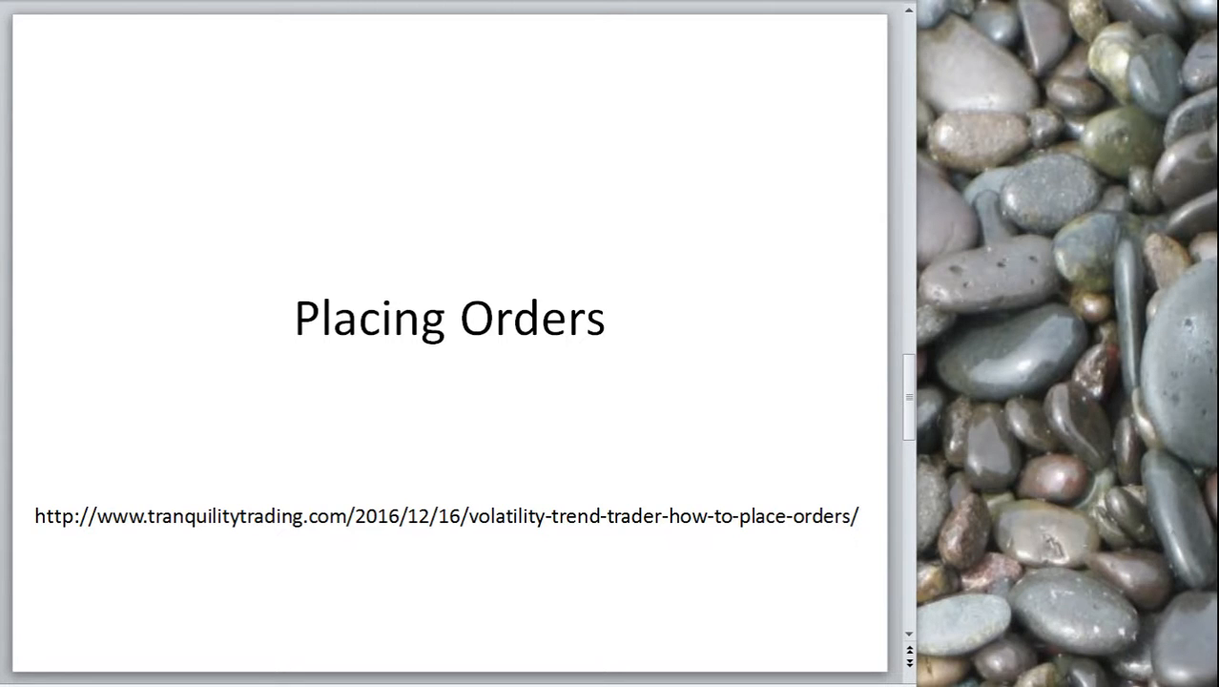
# Scroll the strategies overview page with Big Cap Alpha listed first
pyautogui.scroll(-3)
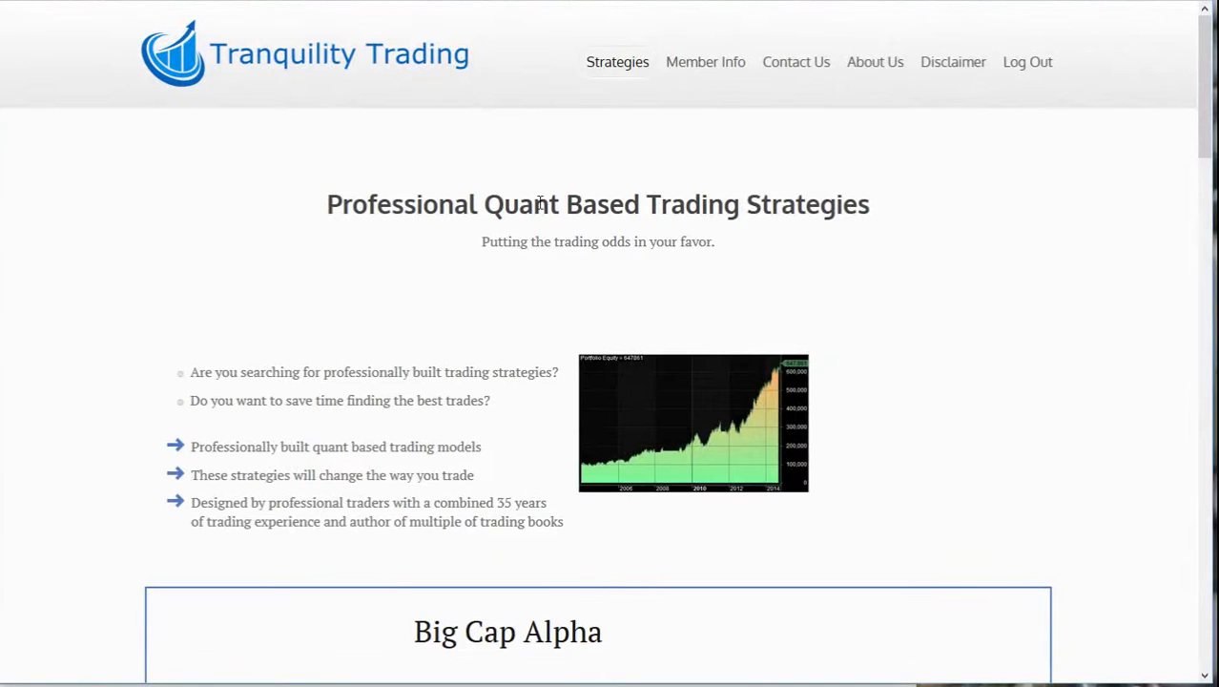
pyautogui.moveTo(618, 61)
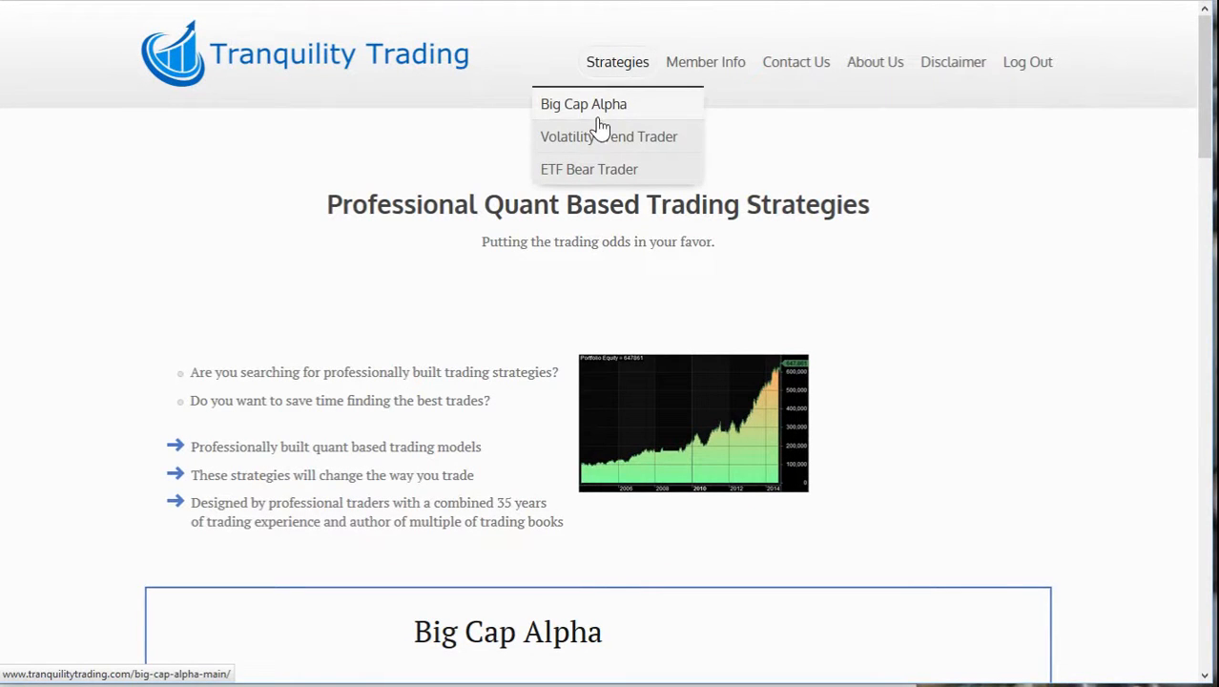
pyautogui.moveTo(595, 143)
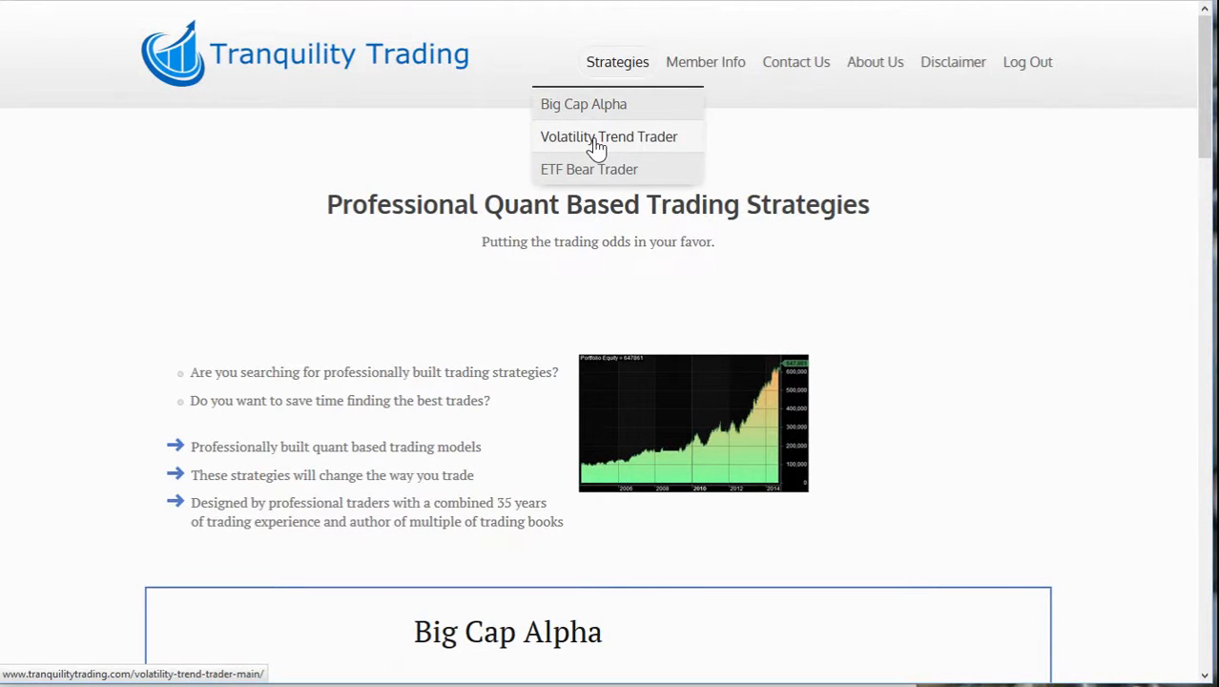
# Go to the Volatility Trend Trader member page via Strategies and scroll its important pages list
pyautogui.click(609, 137)
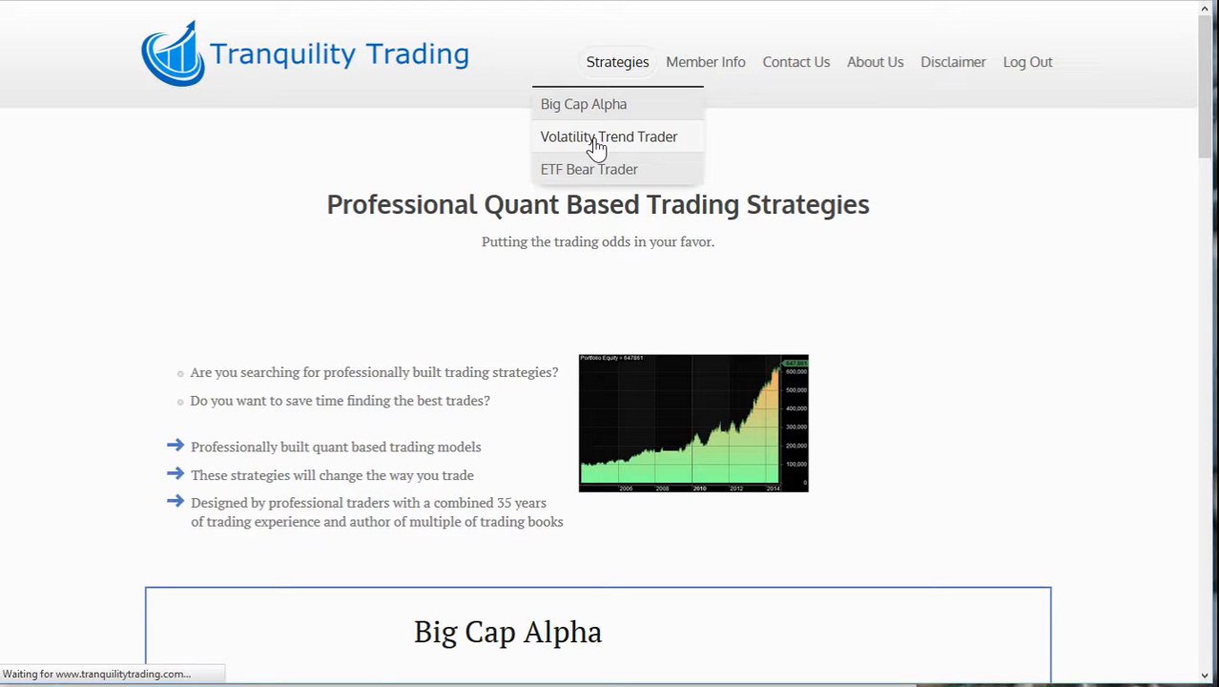
pyautogui.click(608, 137)
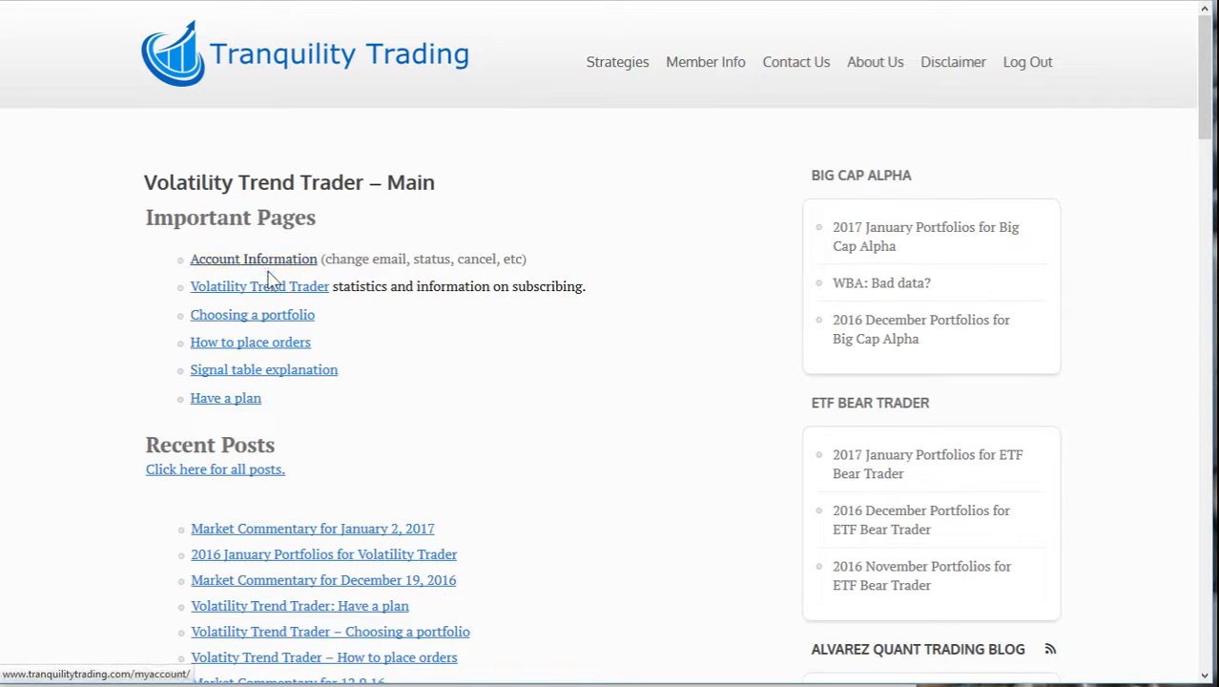
pyautogui.moveTo(259, 286)
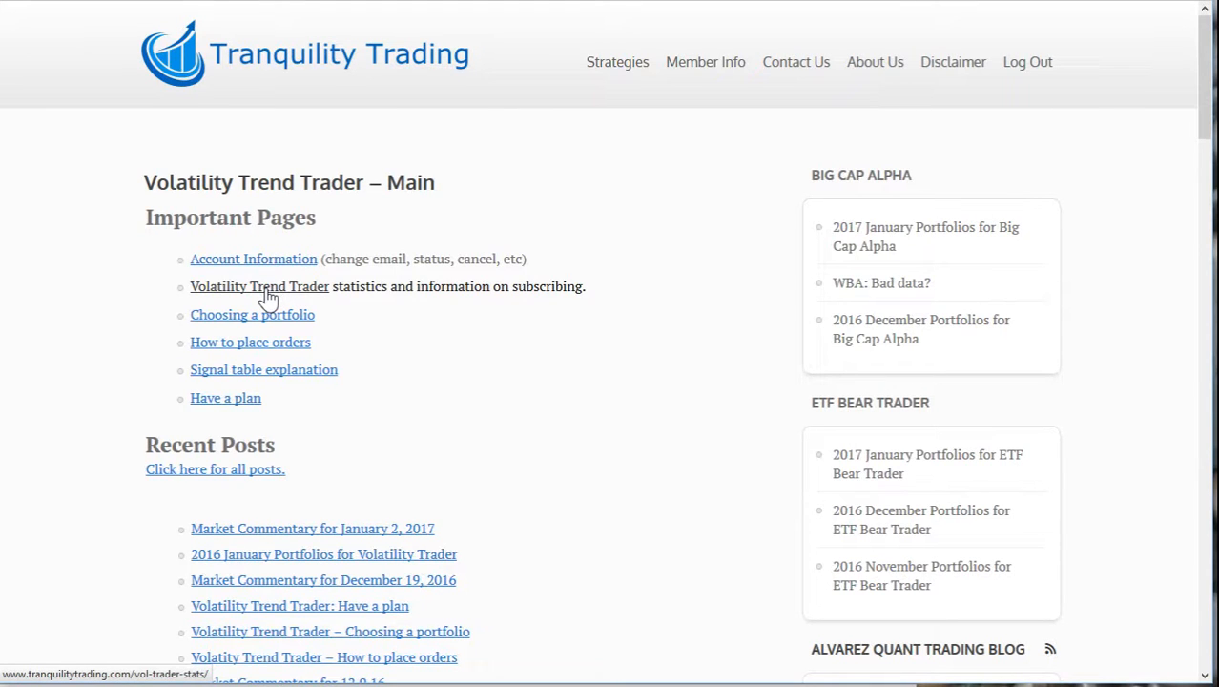
pyautogui.moveTo(250, 342)
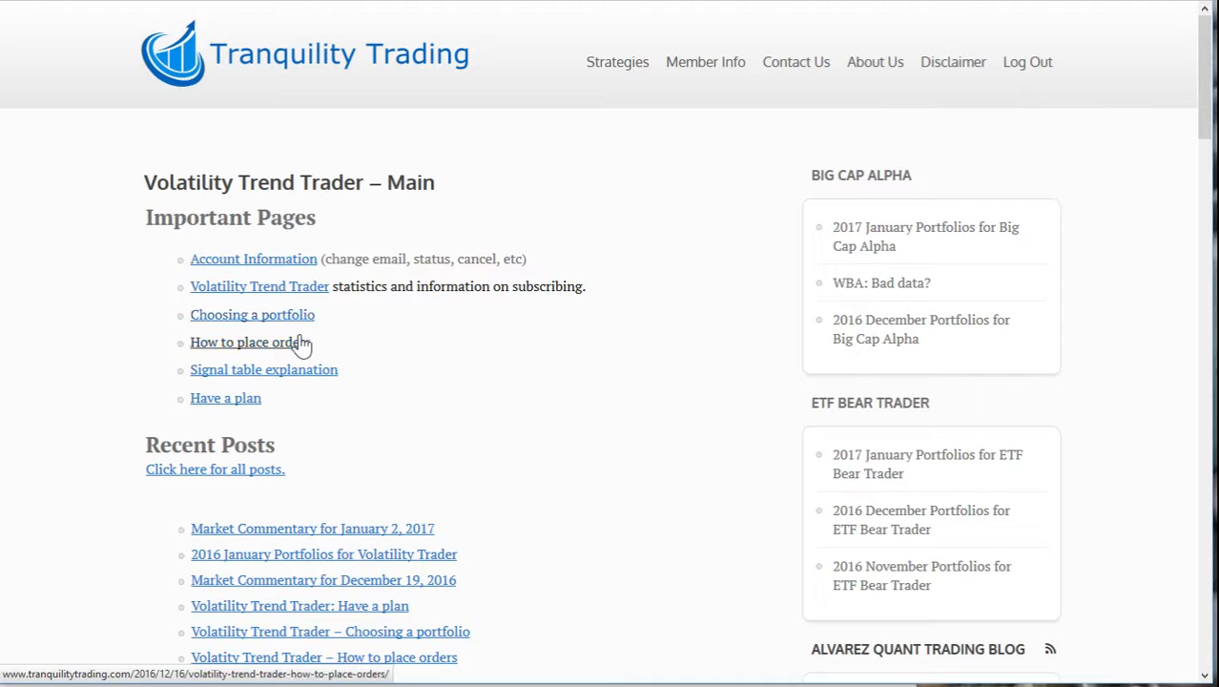
pyautogui.moveTo(297, 370)
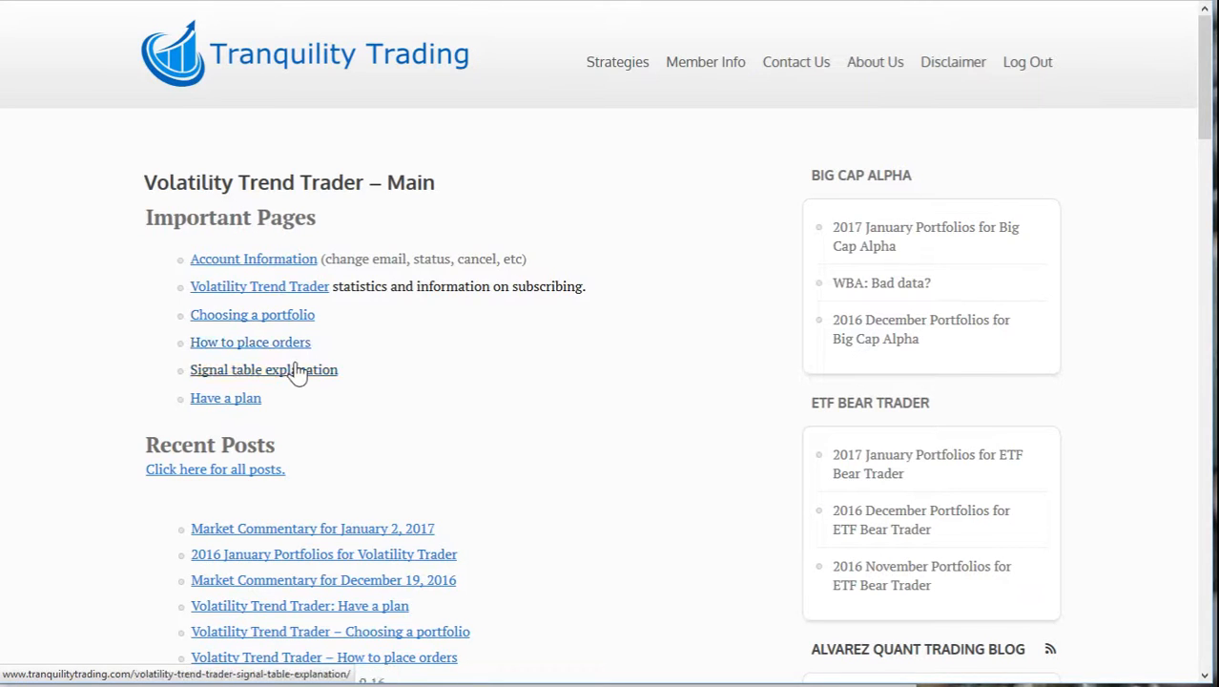
pyautogui.moveTo(225, 398)
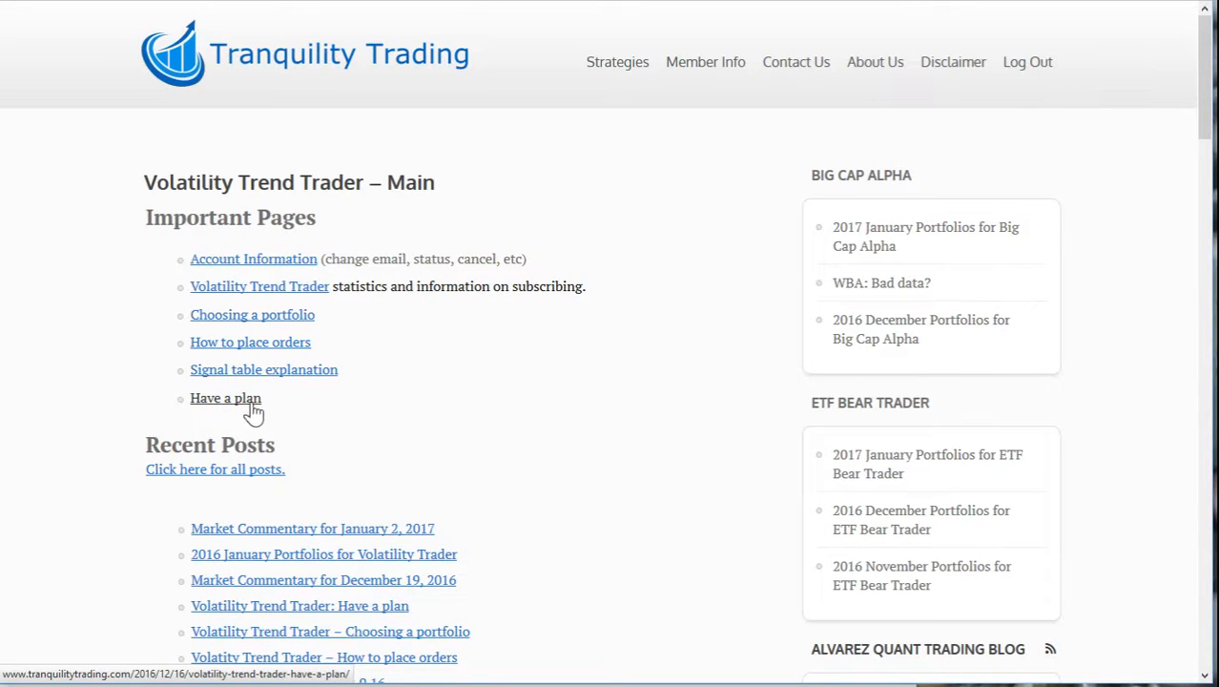
pyautogui.moveTo(290, 399)
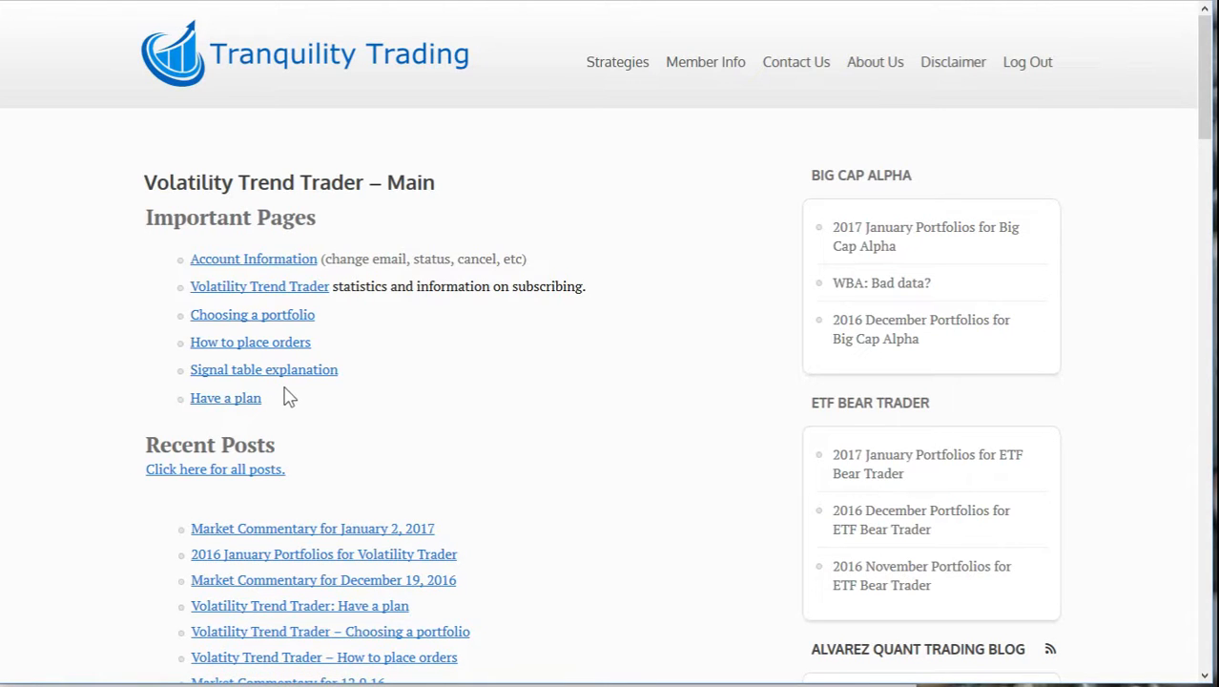
pyautogui.scroll(-3)
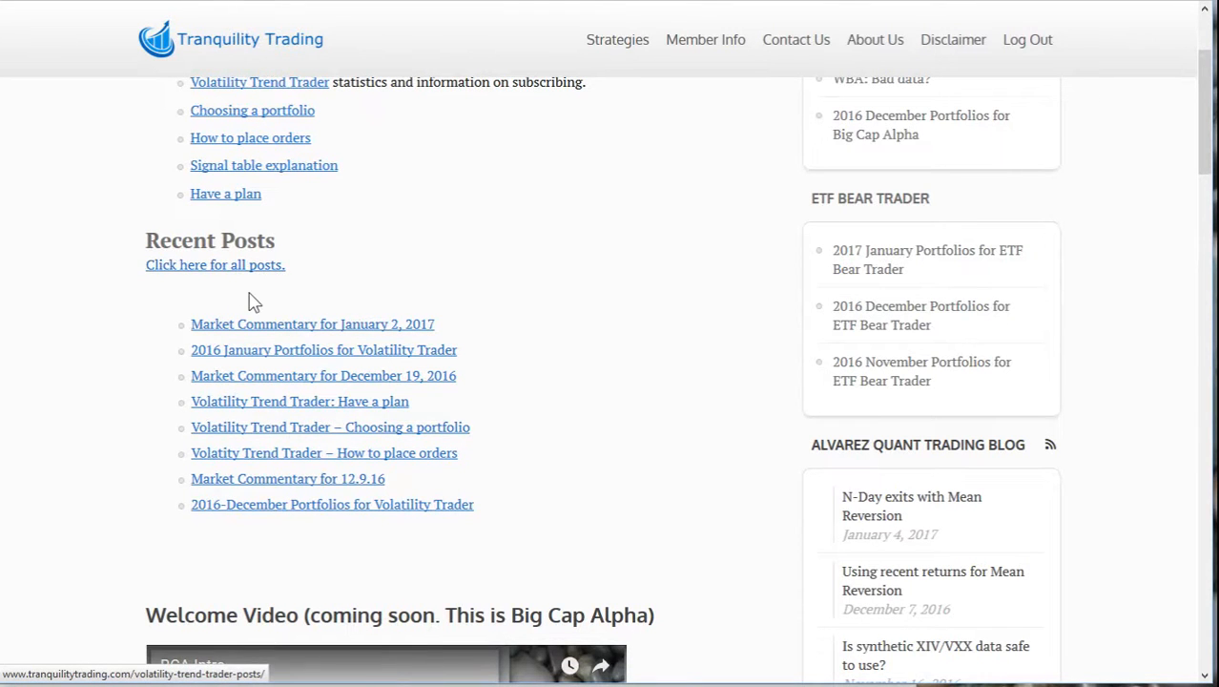
# Scroll past Recent Posts and the welcome video to the FAQ on reading signals, support and cancelling
pyautogui.scroll(-3)
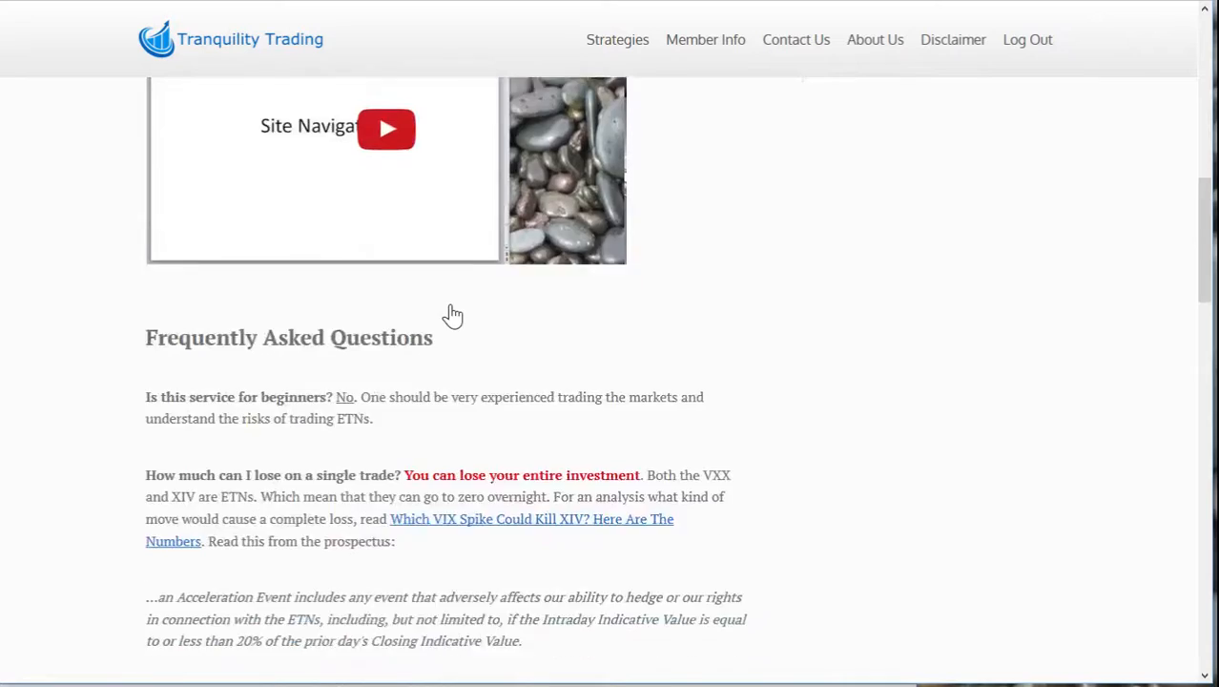
pyautogui.scroll(-3)
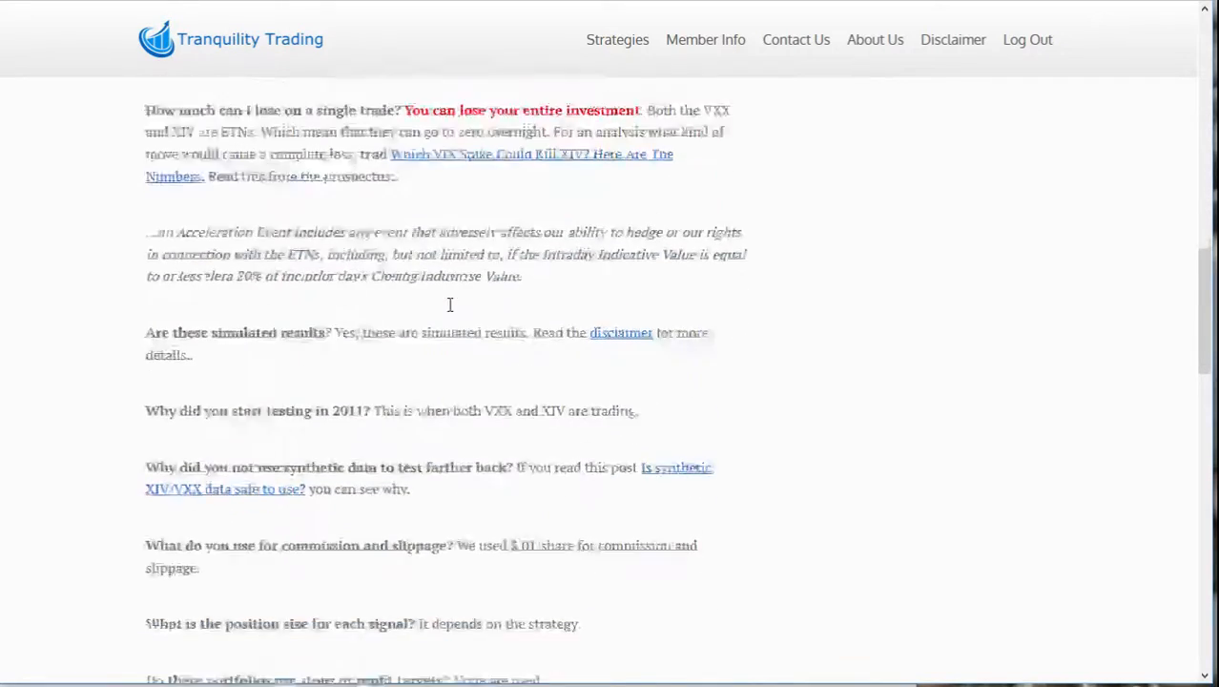
pyautogui.scroll(-3)
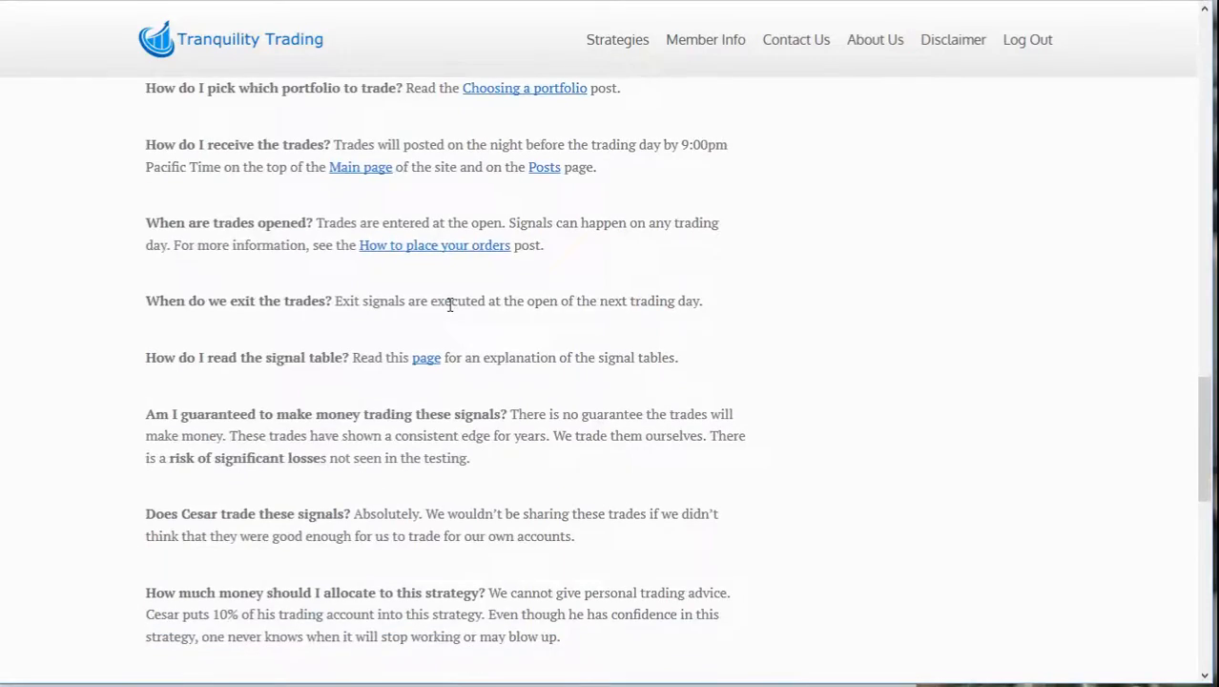
pyautogui.scroll(-3)
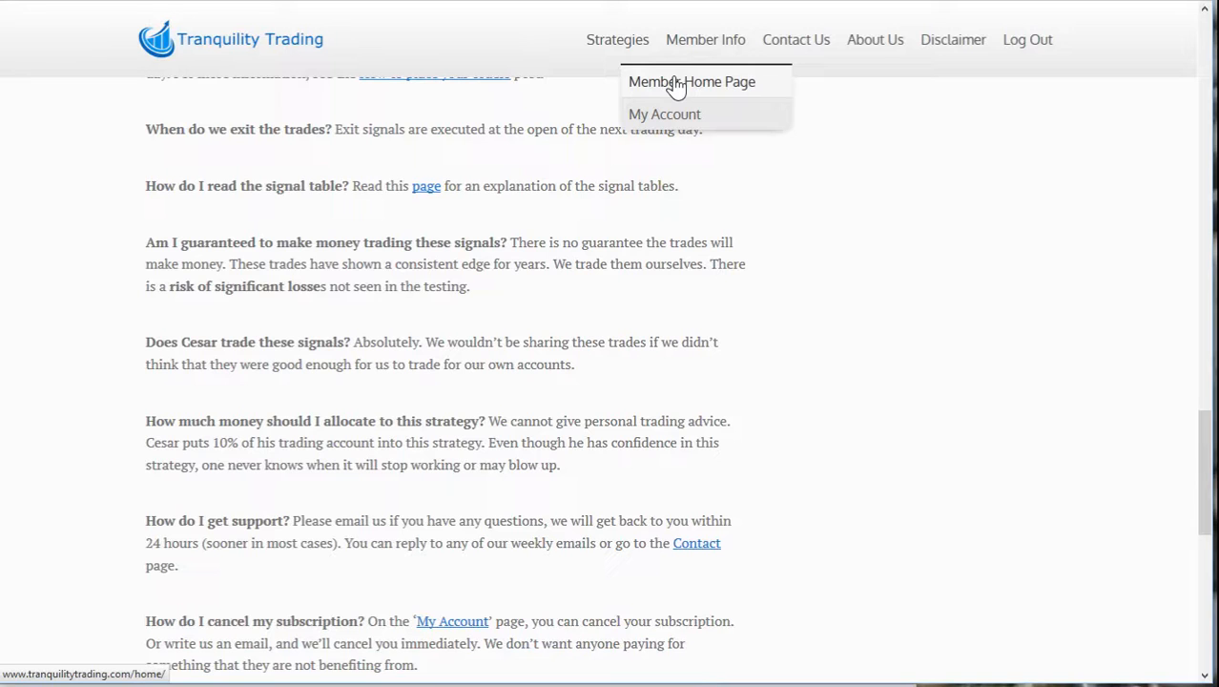
# Go to the Member Home Page and scroll its recent posts per subscription
pyautogui.click(691, 80)
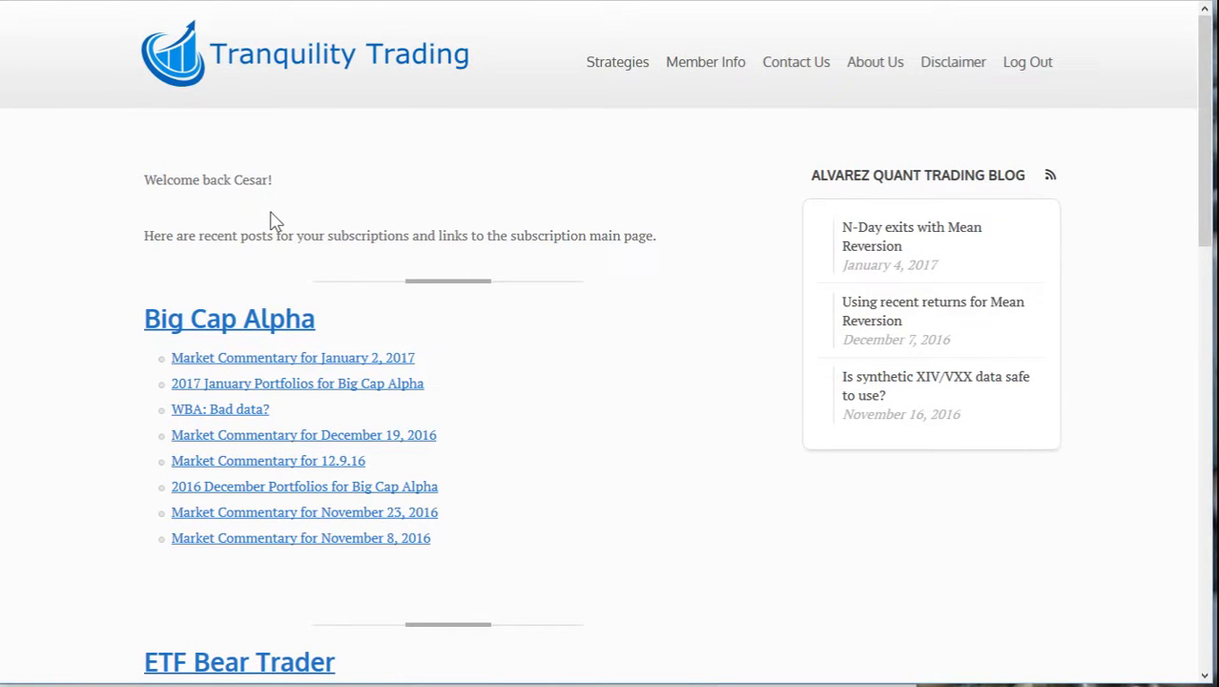
pyautogui.moveTo(225, 285)
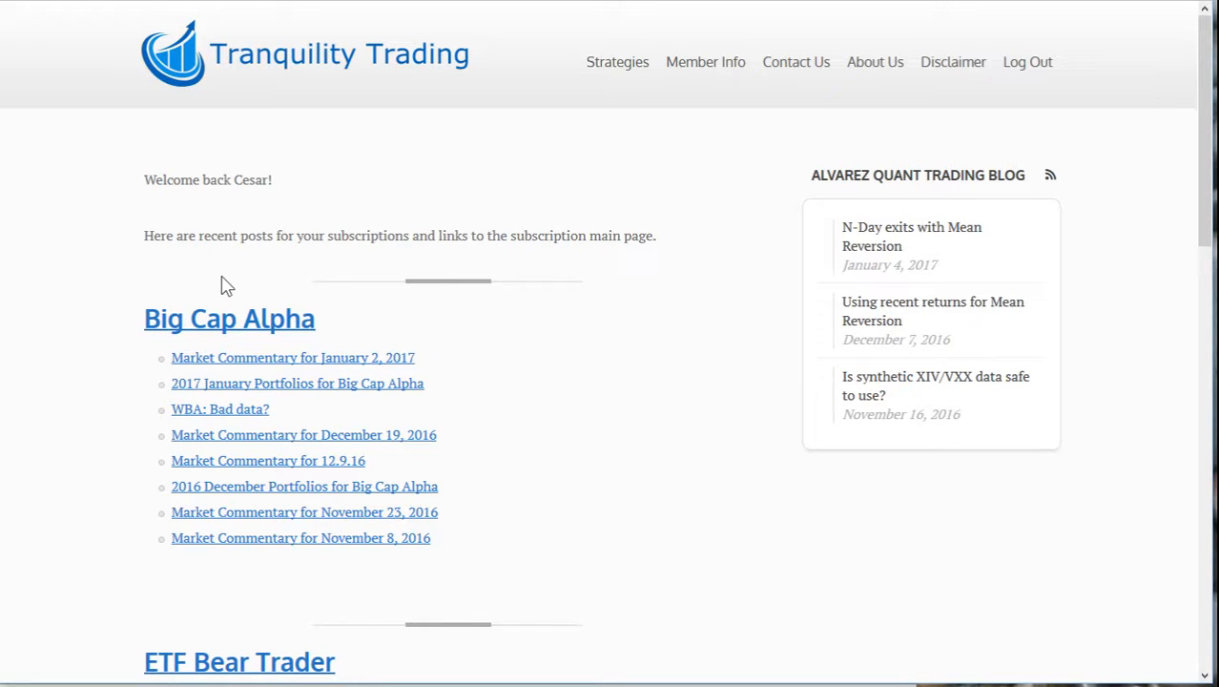
pyautogui.scroll(-3)
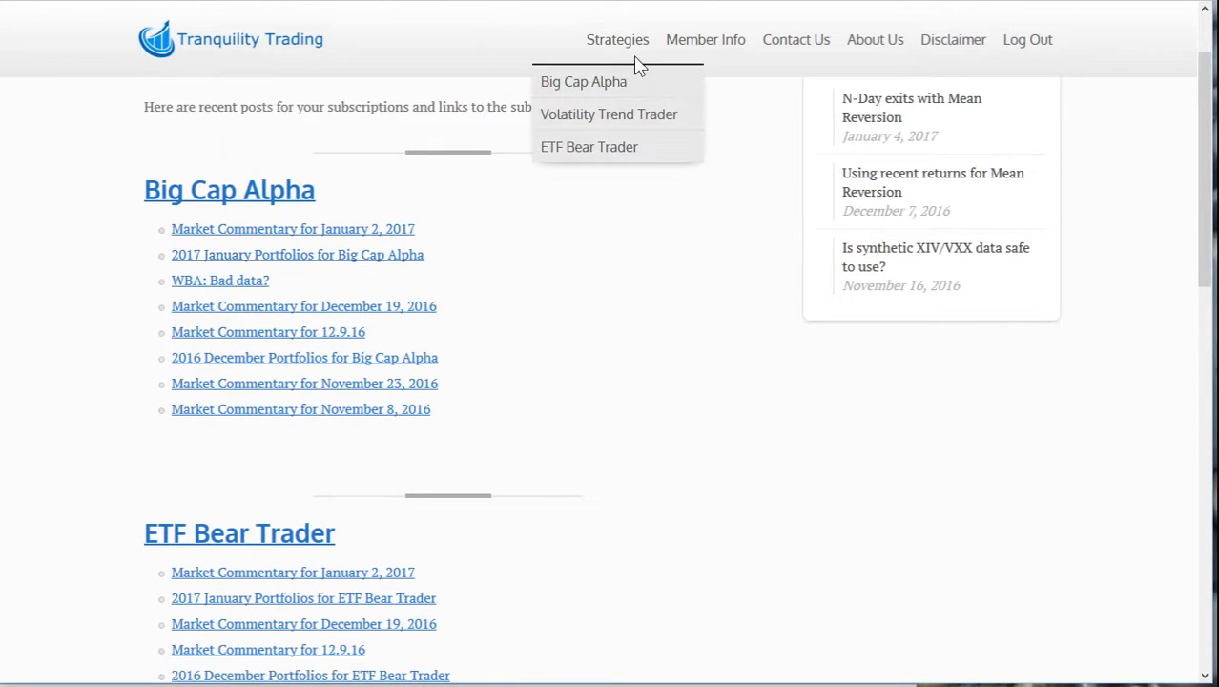
pyautogui.moveTo(706, 38)
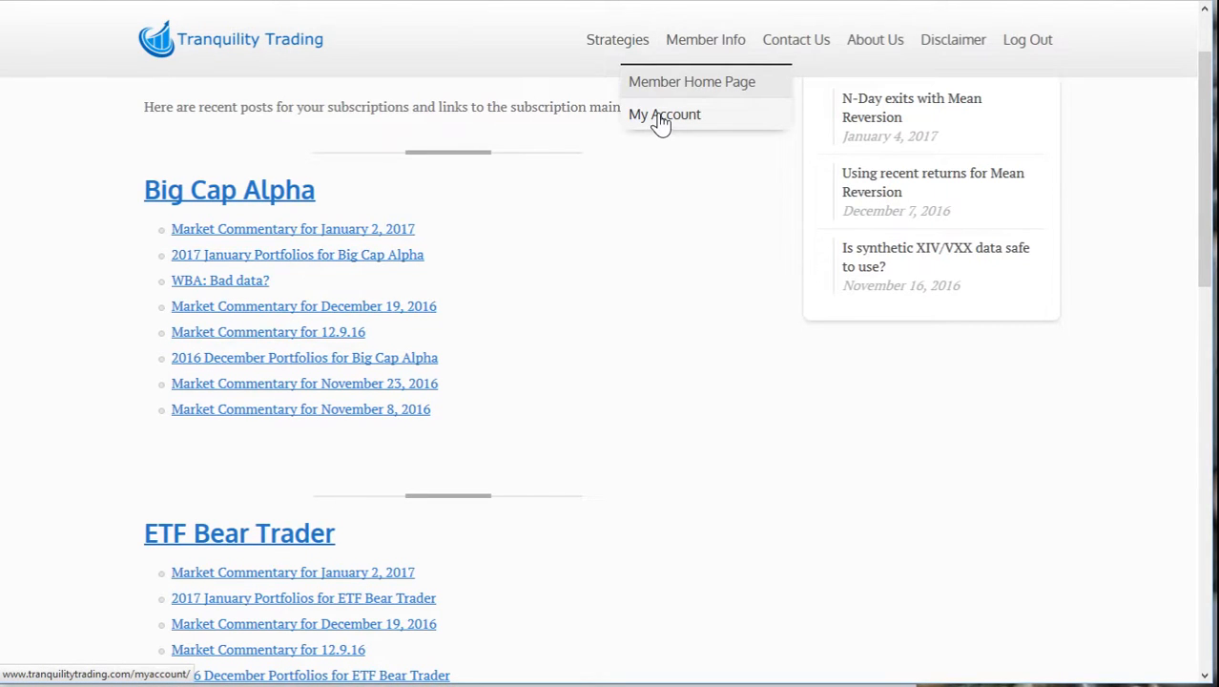
# Visit Member Info > My Account, then go to the Contact Us page with its question form
pyautogui.click(664, 115)
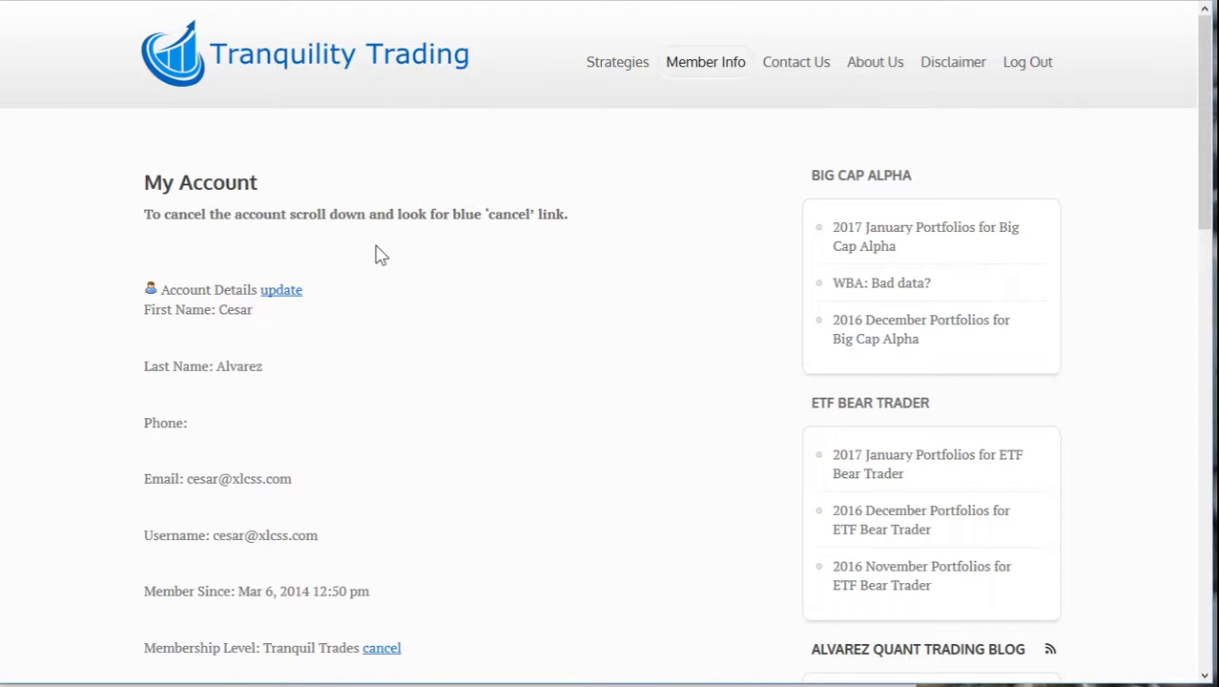
pyautogui.scroll(-3)
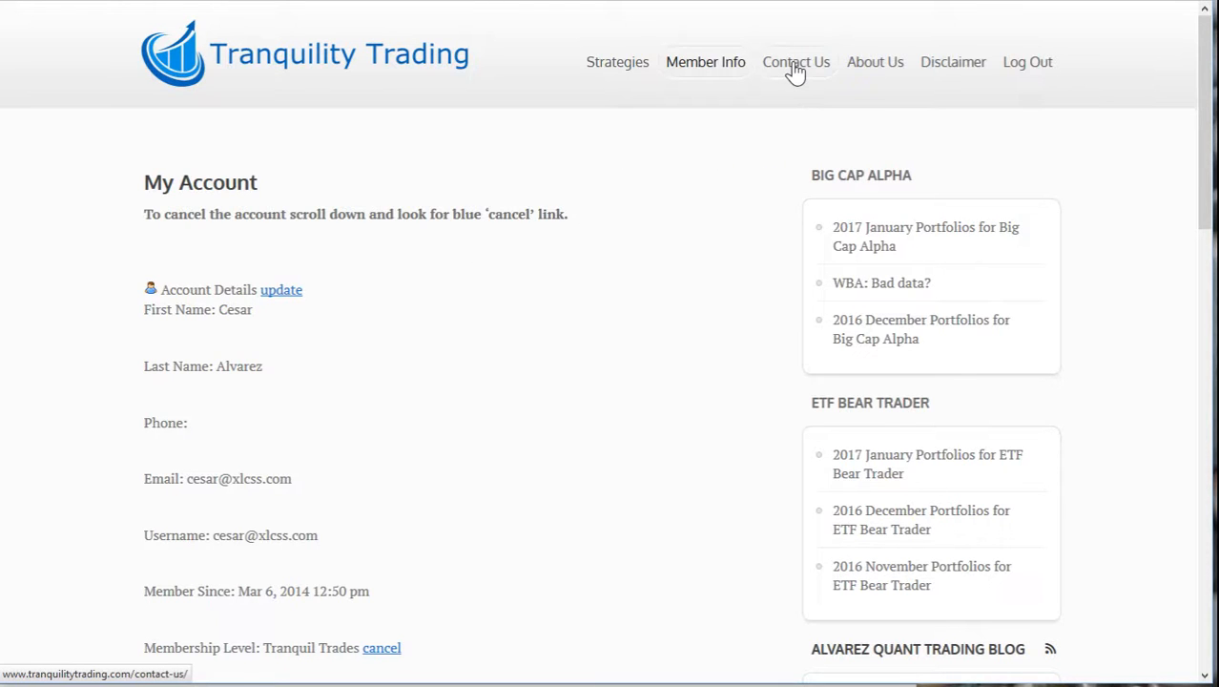
pyautogui.click(796, 61)
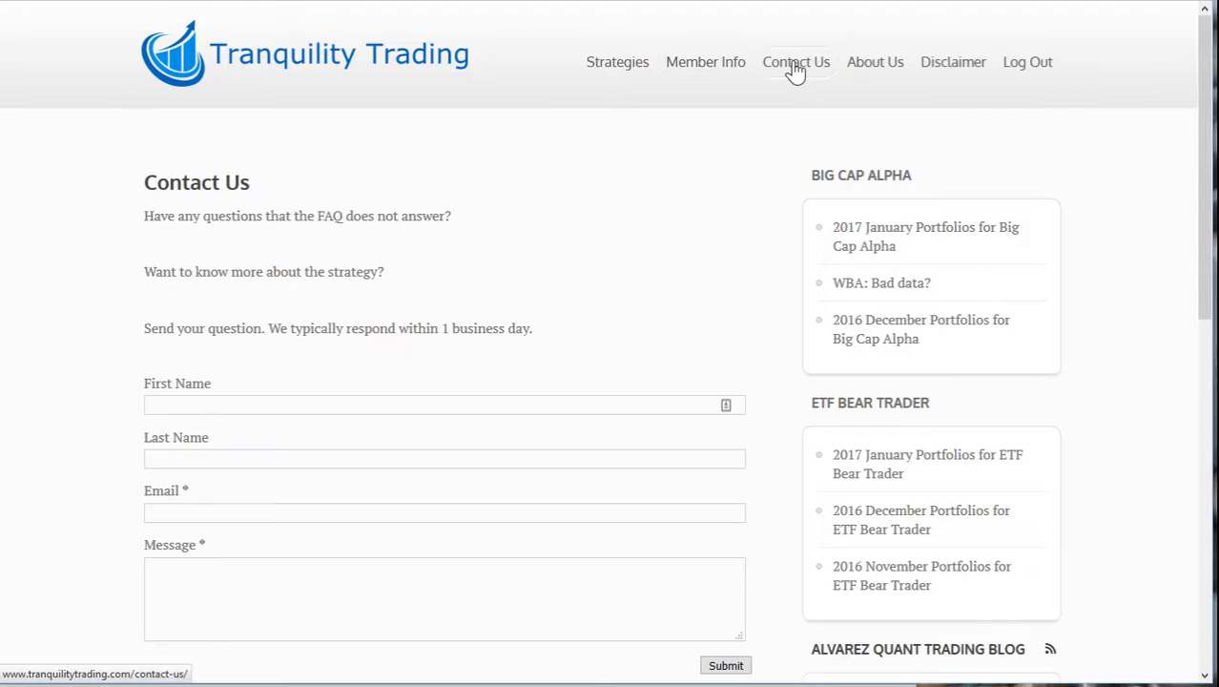